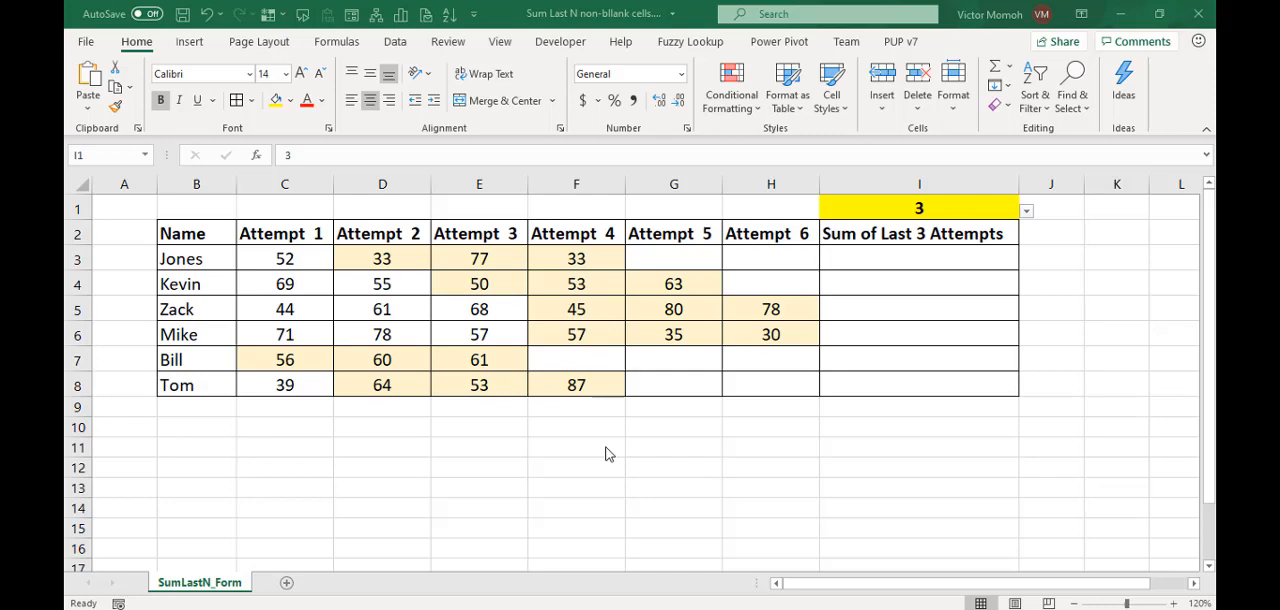
mouse_move(240, 248)
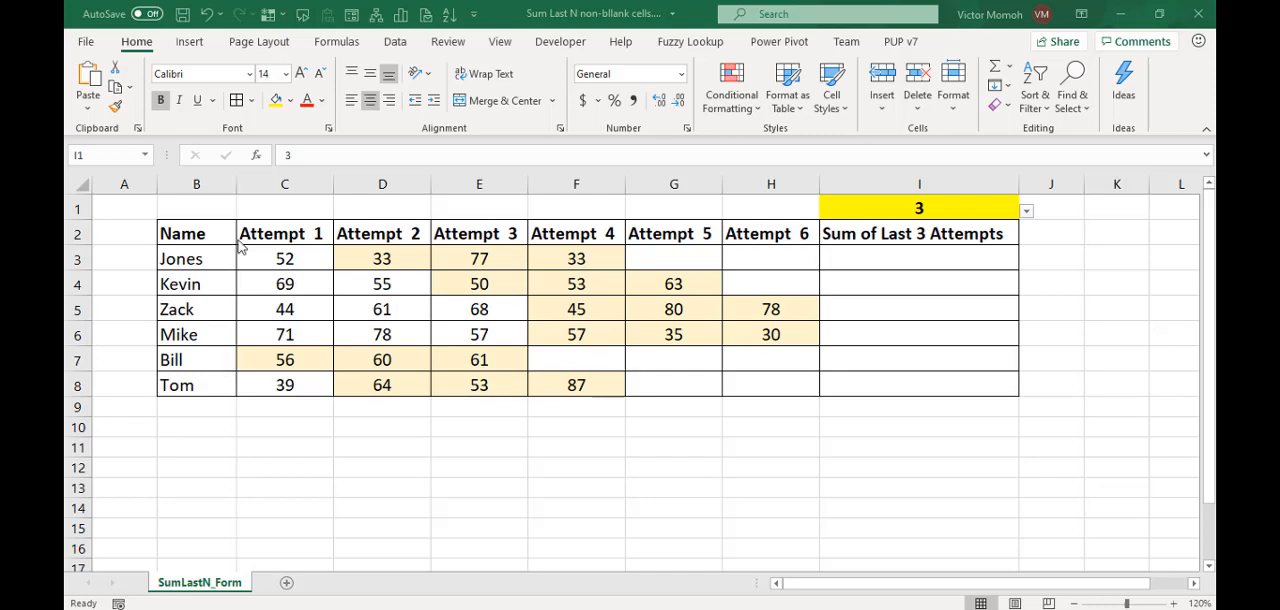
Review the student names and Jones's and Kevin's attempt scores, including Jones's empty Attempt 5 and 6 cells.
click(196, 234)
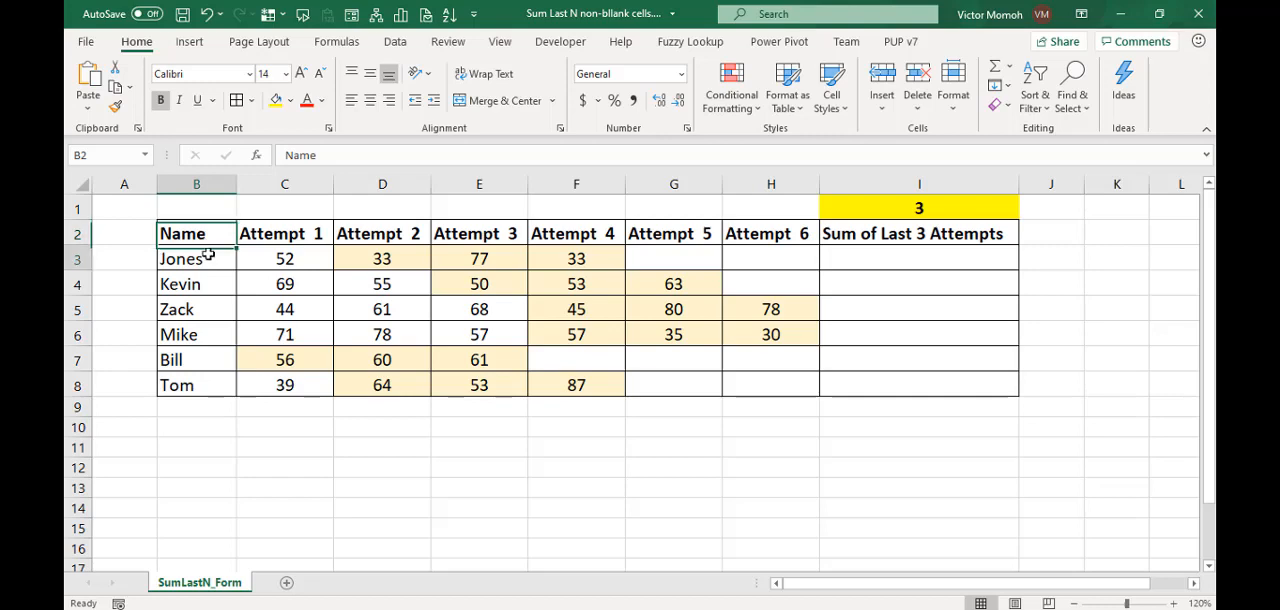
click(196, 258)
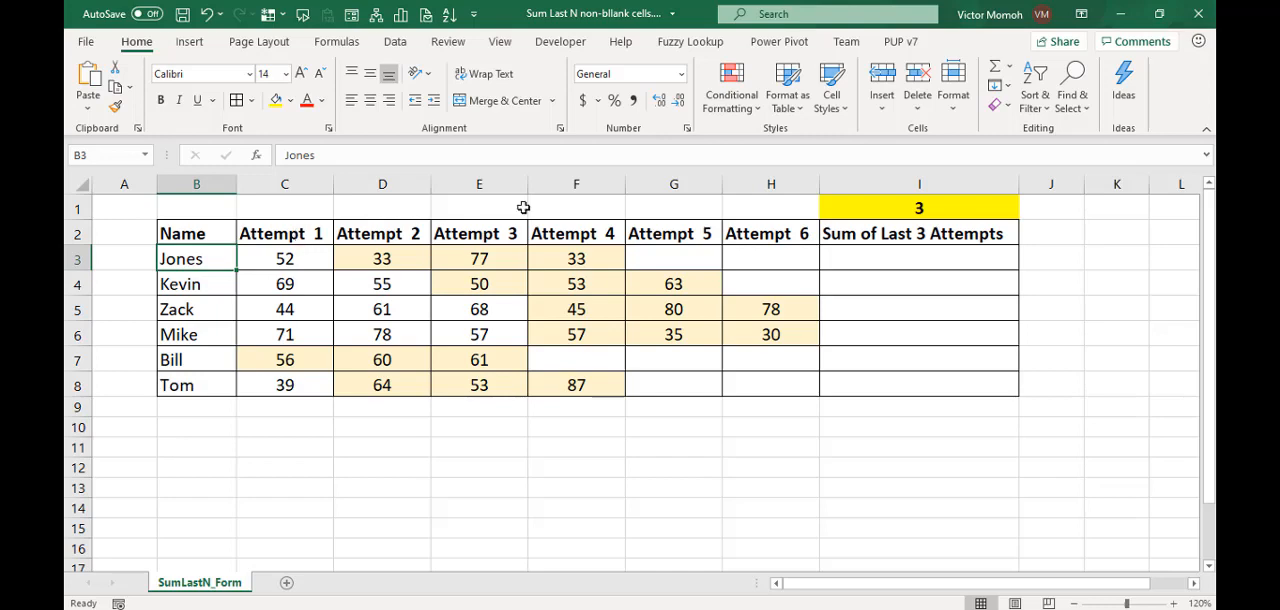
mouse_move(424, 266)
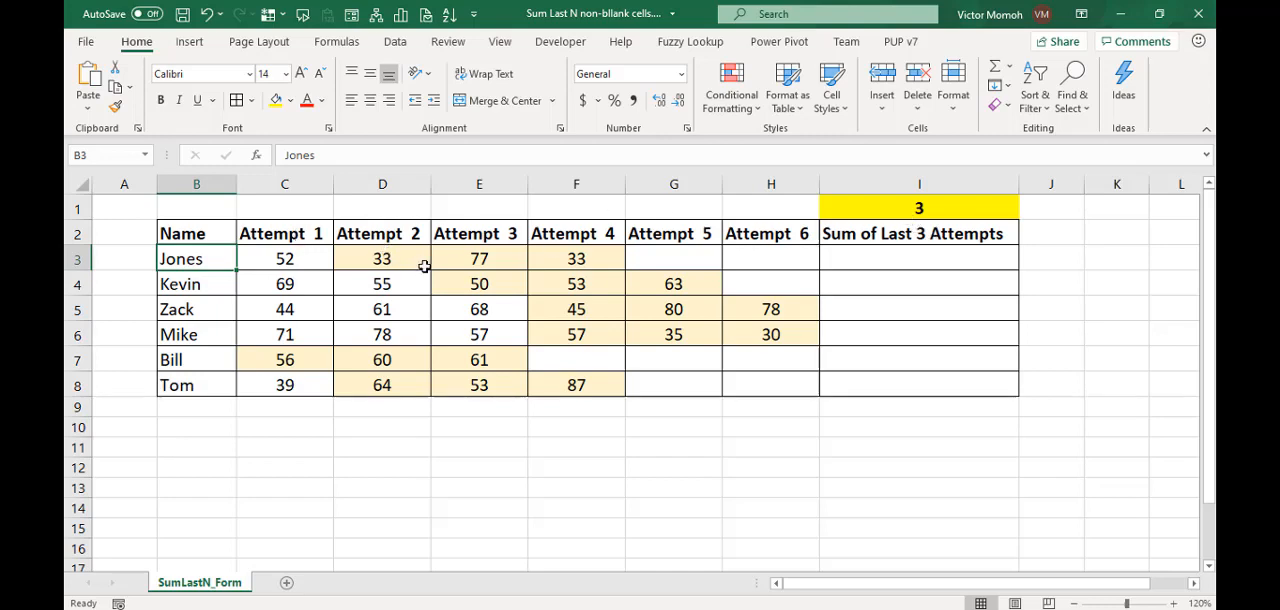
mouse_move(532, 264)
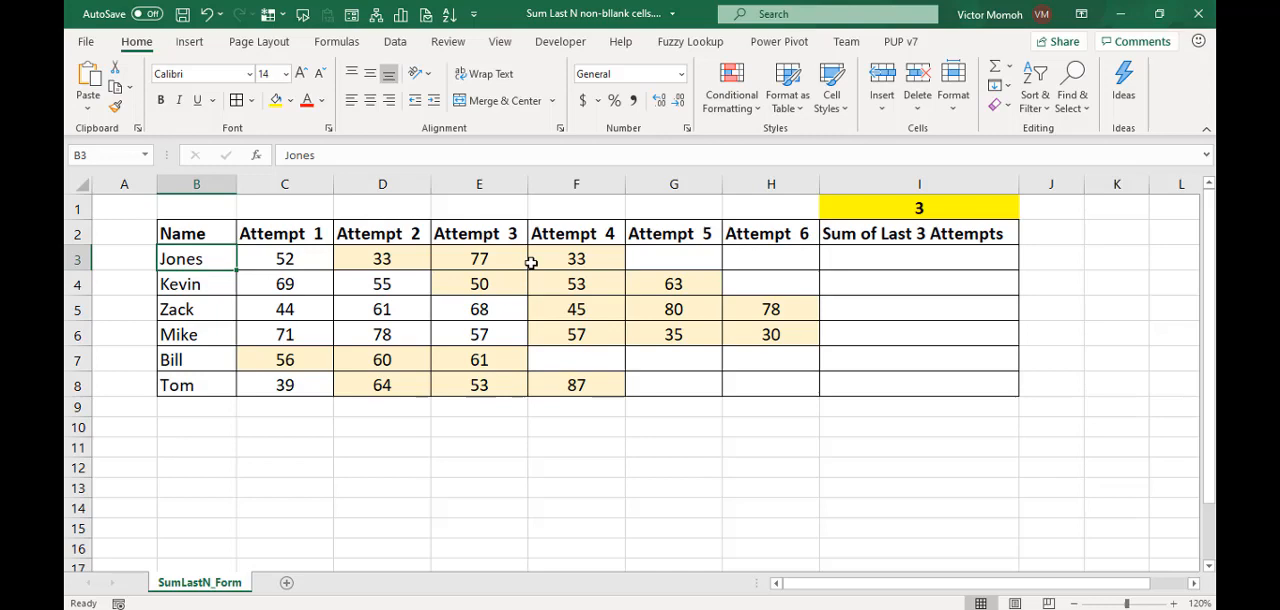
mouse_move(516, 260)
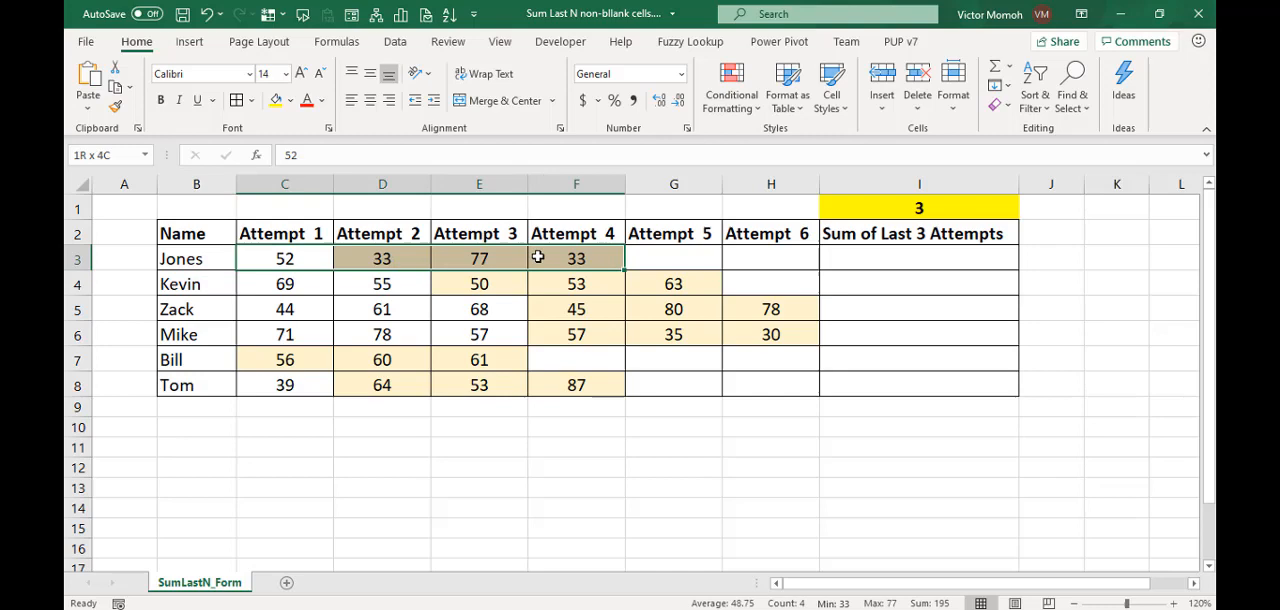
click(284, 284)
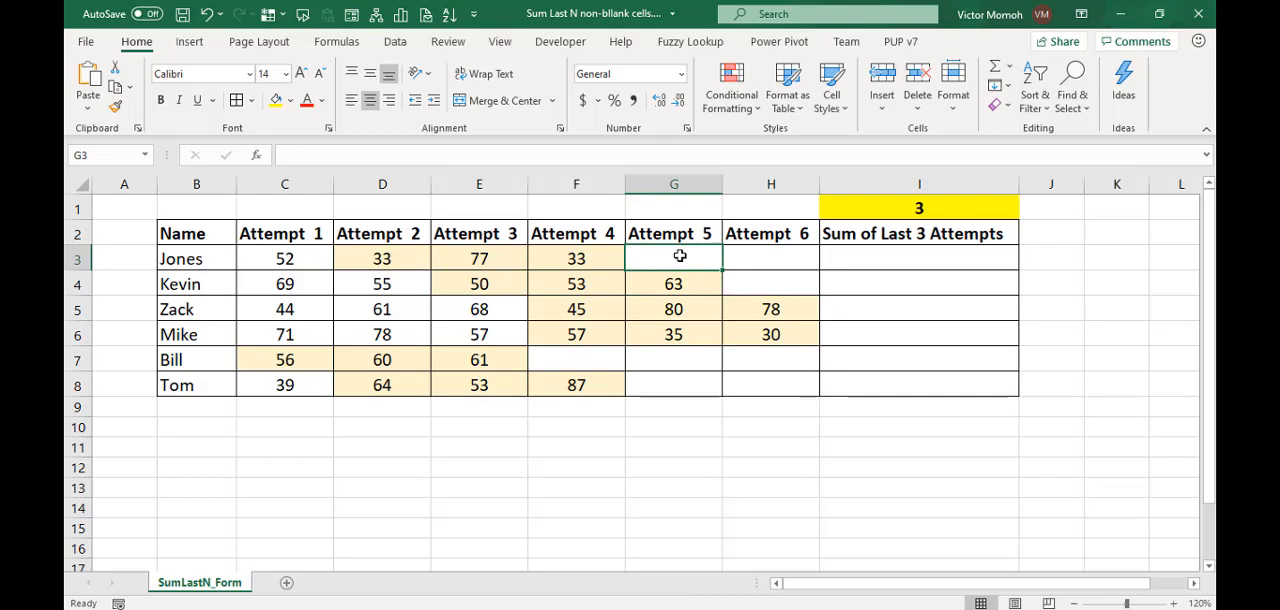
click(672, 284)
text(34)
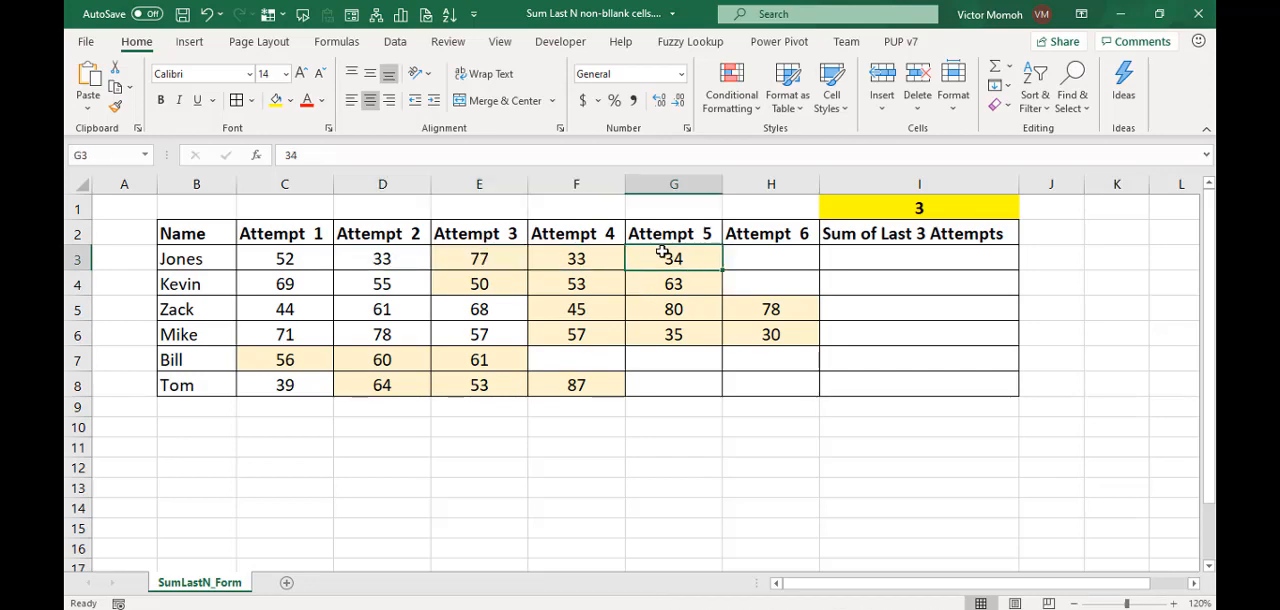
click(672, 284)
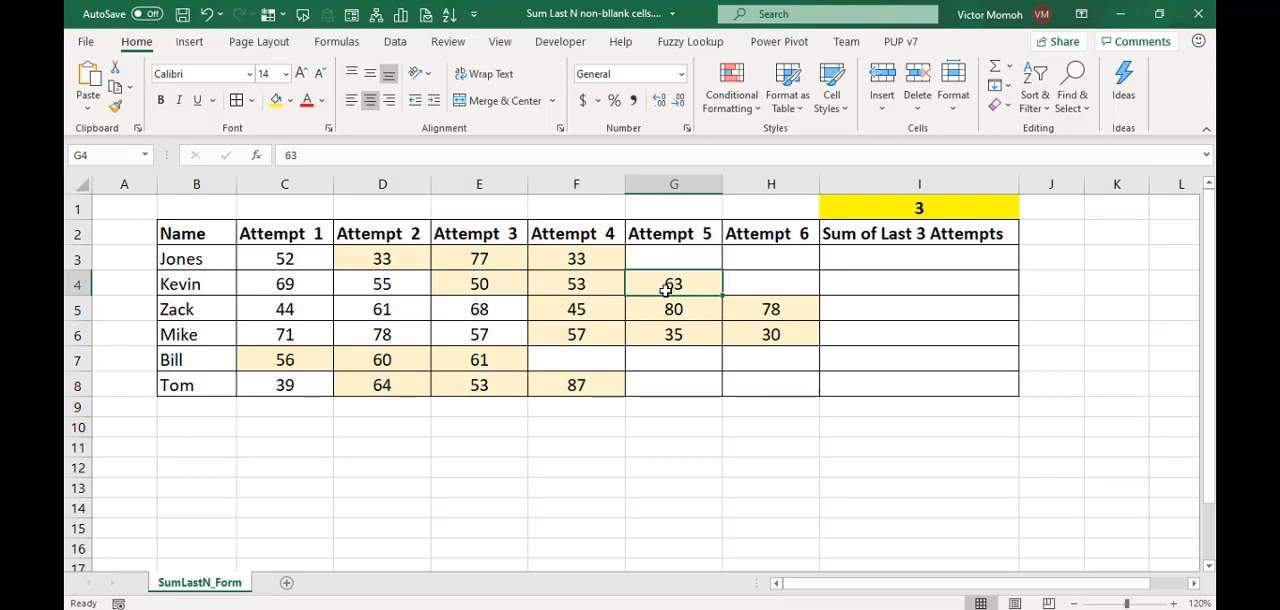
click(672, 258)
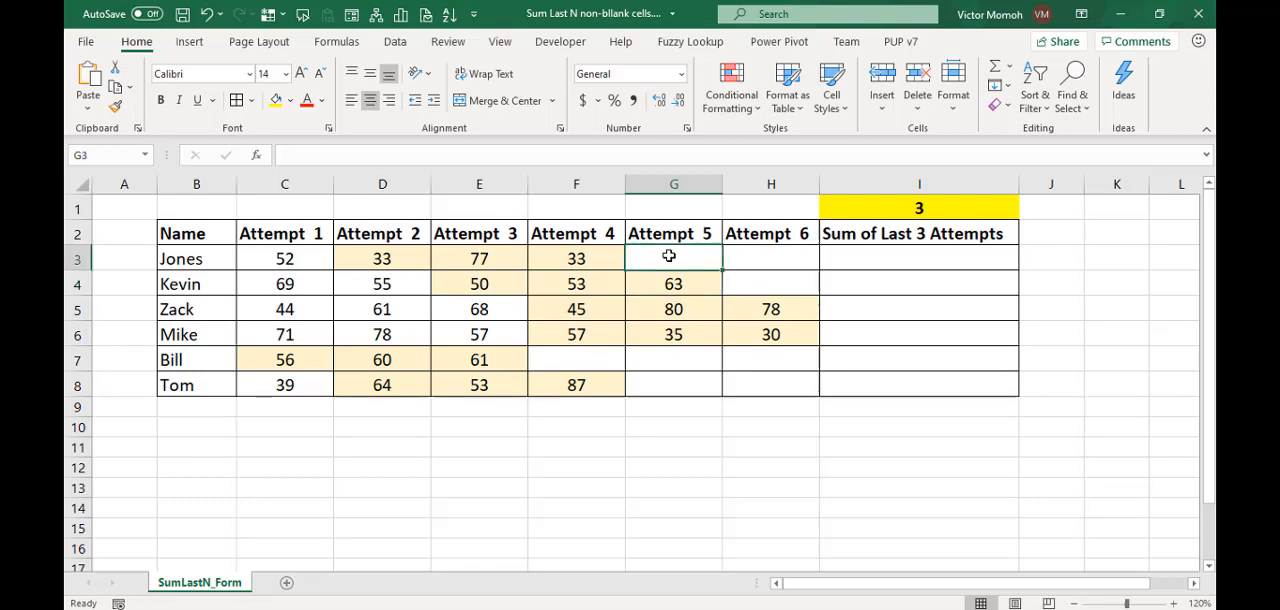
click(772, 258)
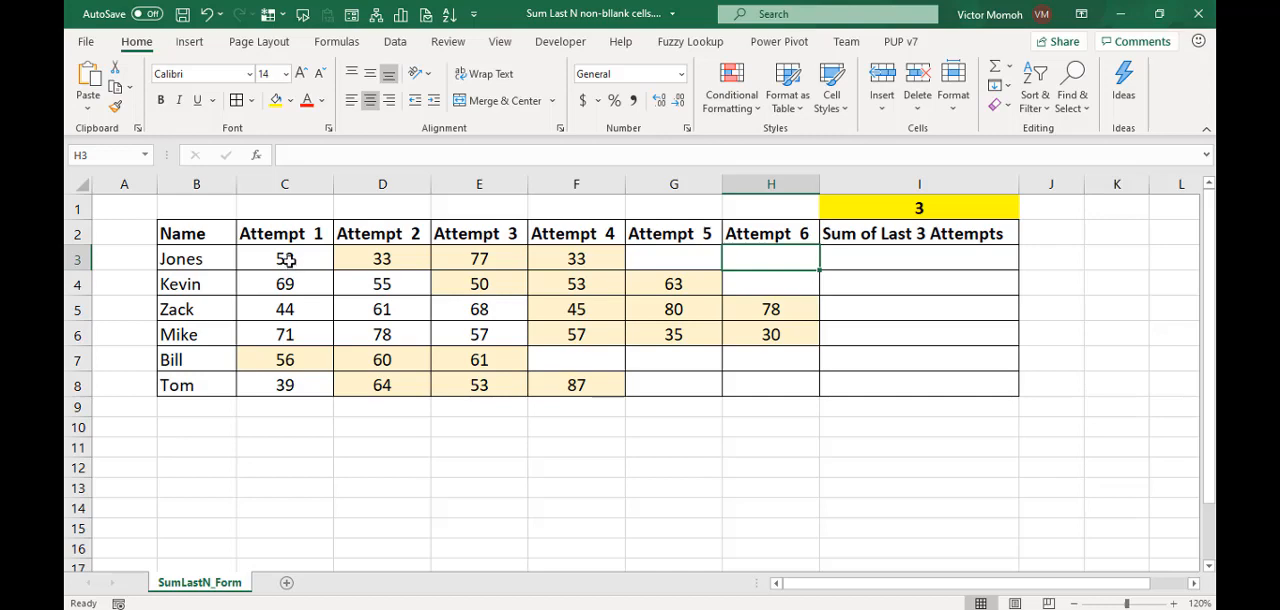
click(284, 258)
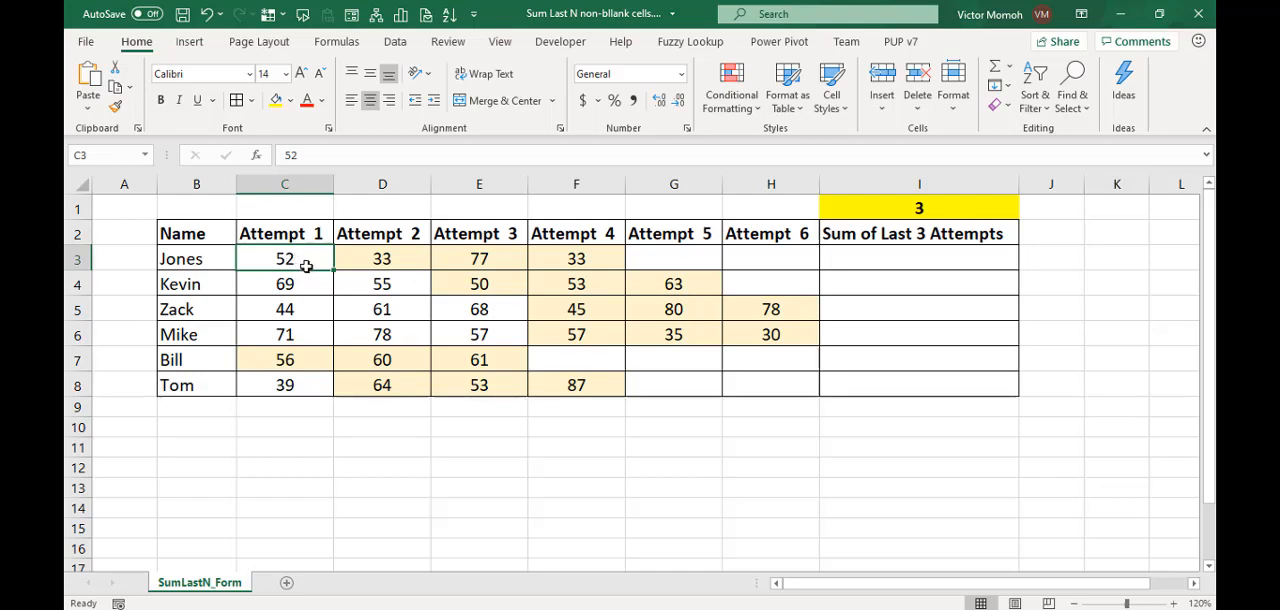
mouse_move(308, 264)
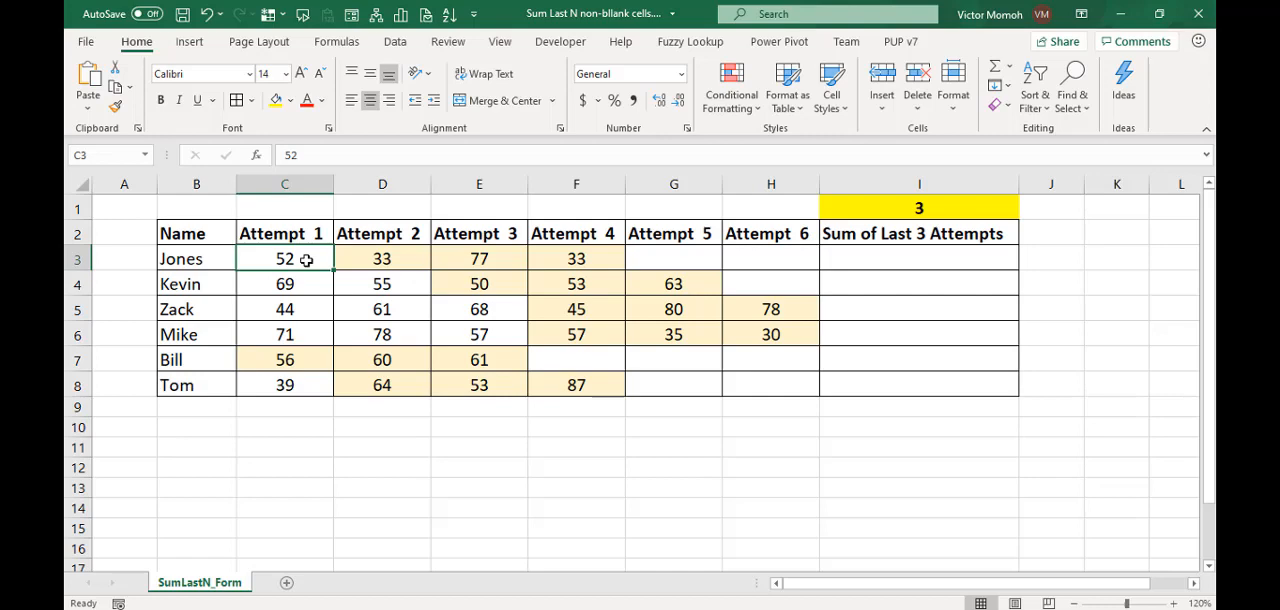
Review Zack's, Mike's and Bill's attempt scores and the empty sum column I.
click(284, 308)
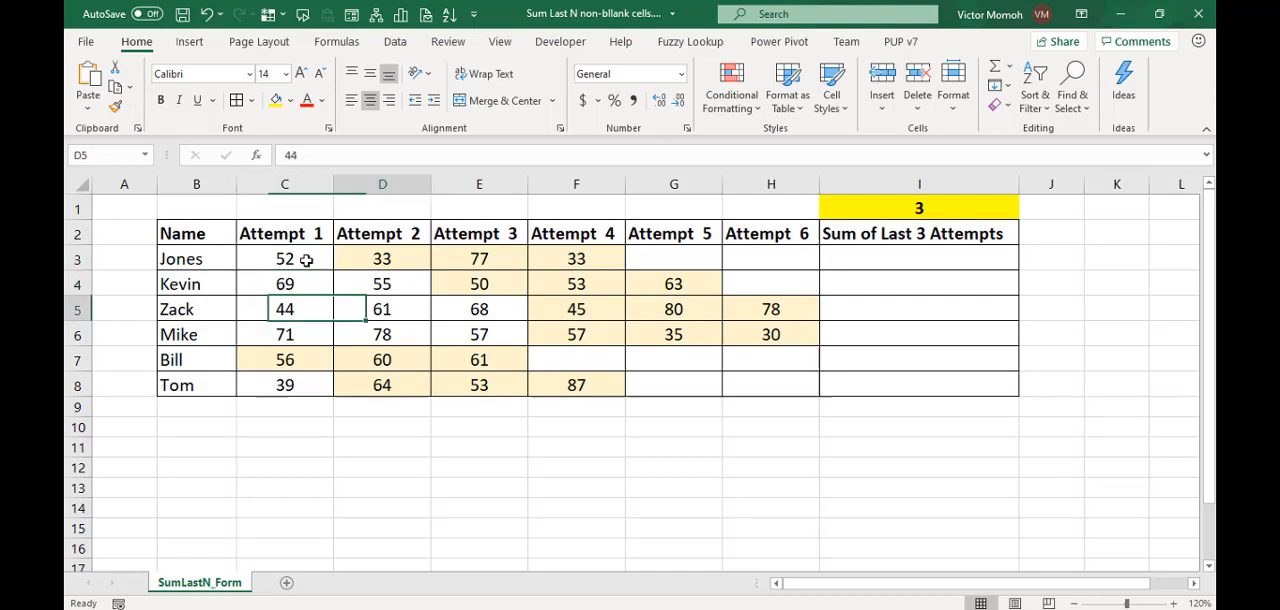
click(480, 308)
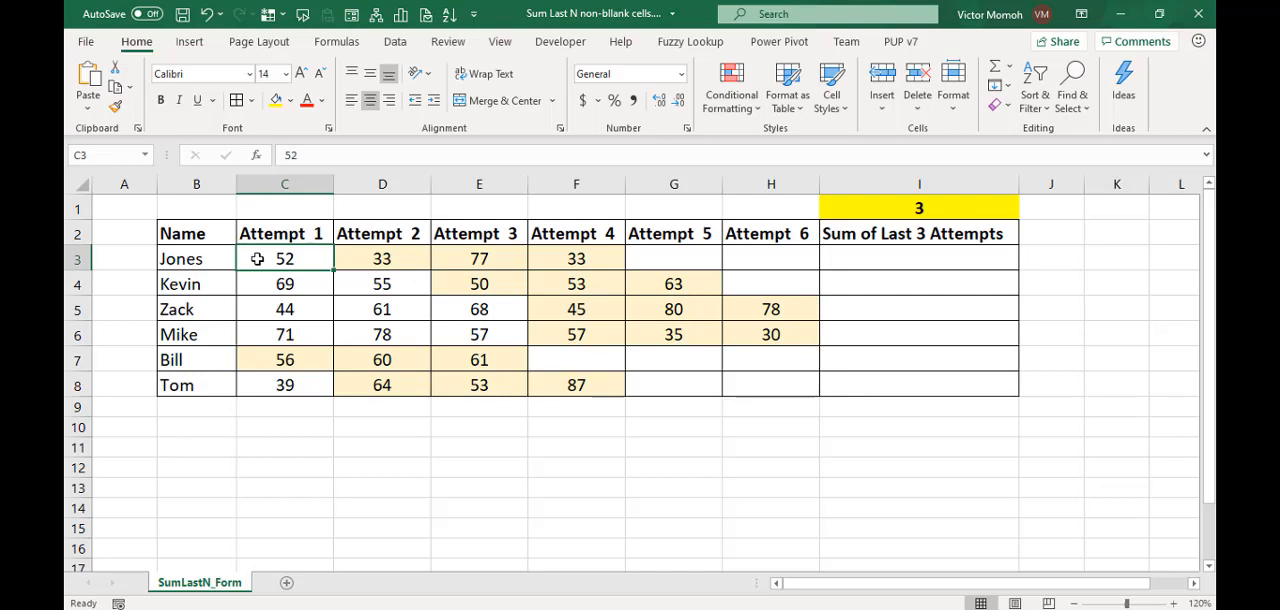
click(576, 308)
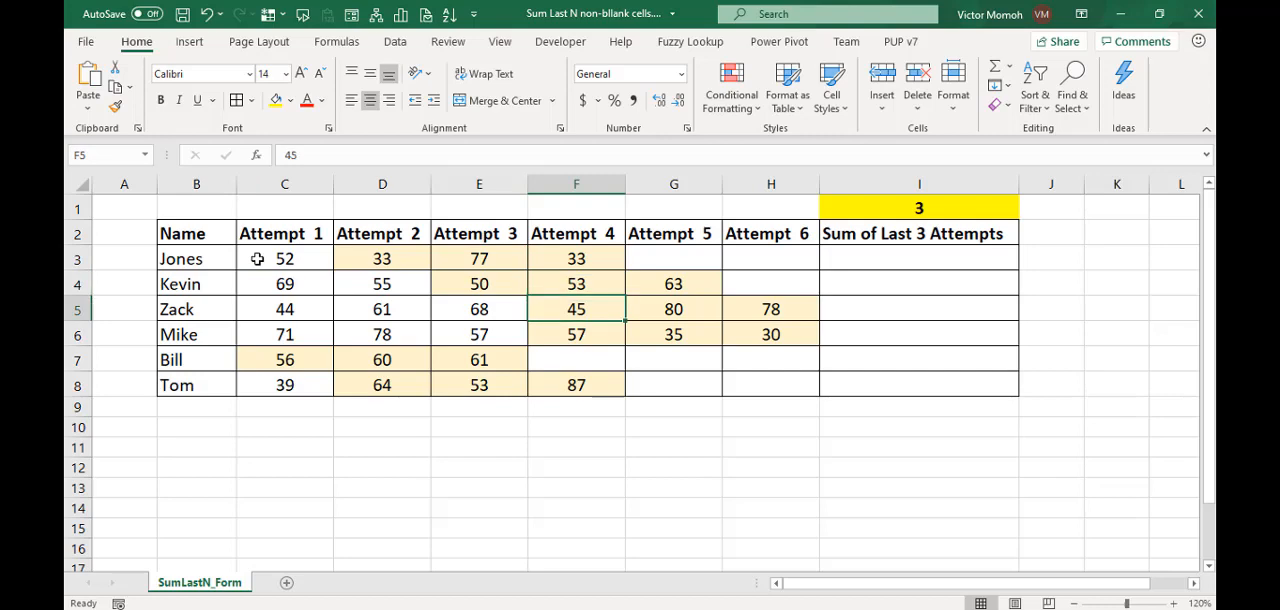
click(576, 334)
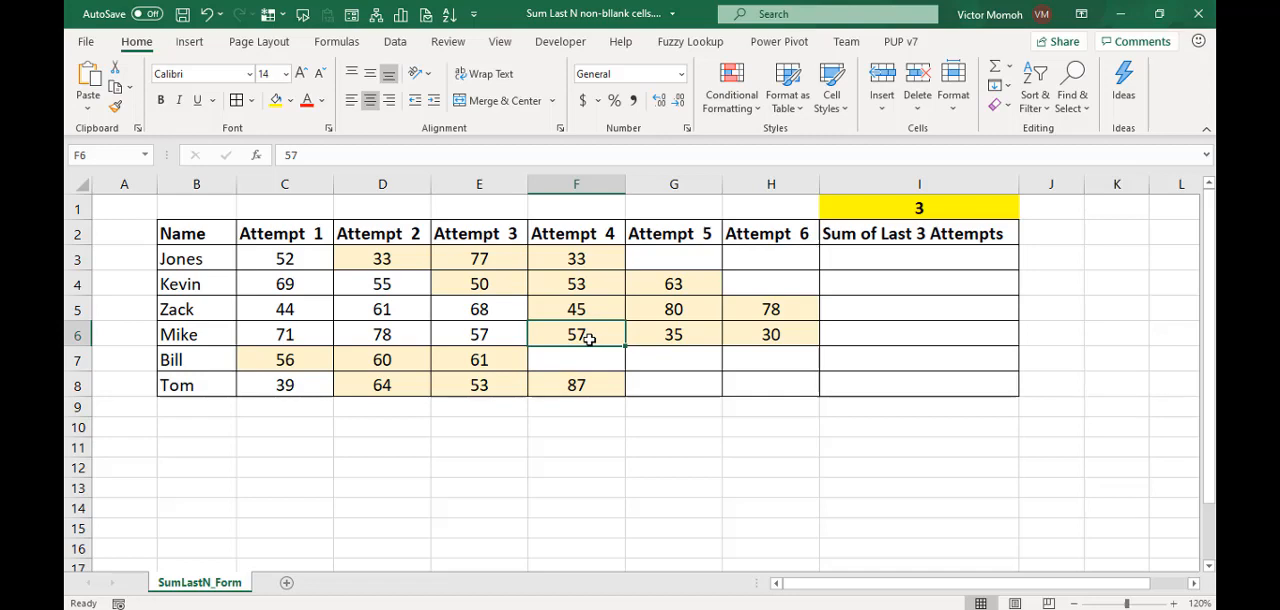
mouse_move(584, 336)
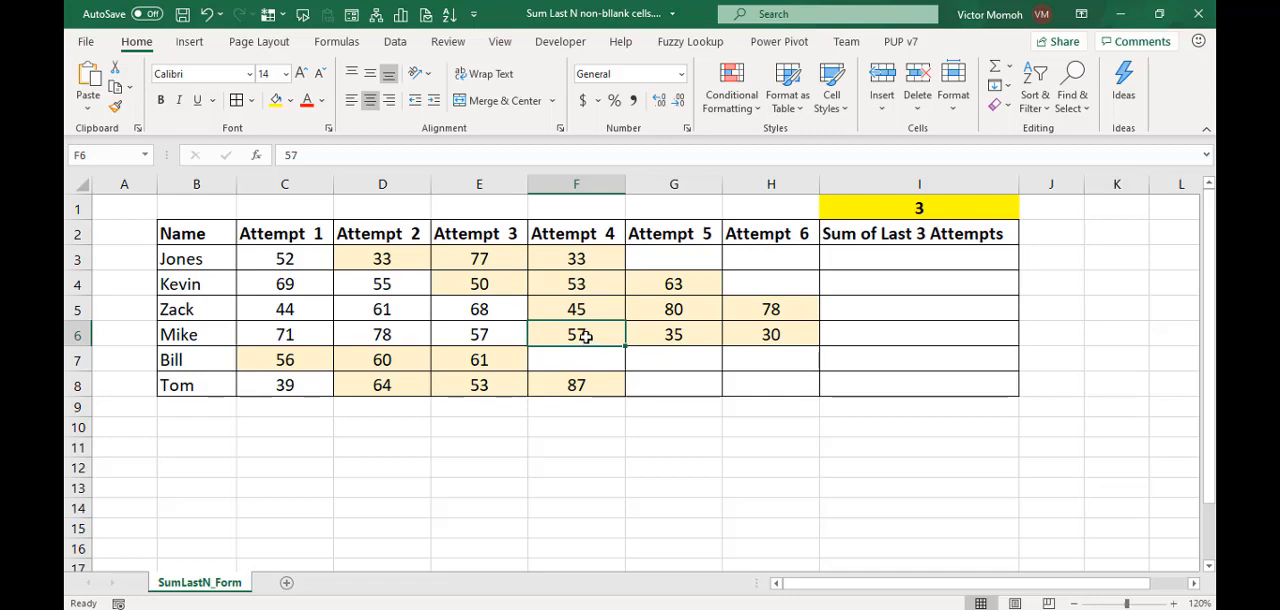
drag(576, 334, 576, 360)
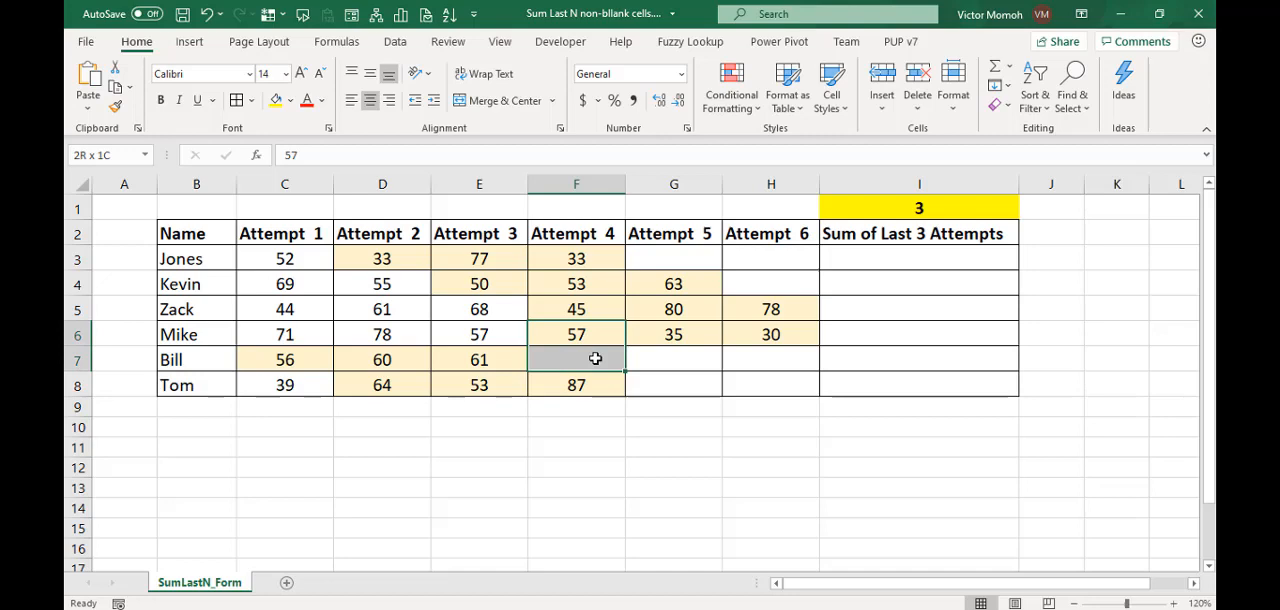
click(672, 334)
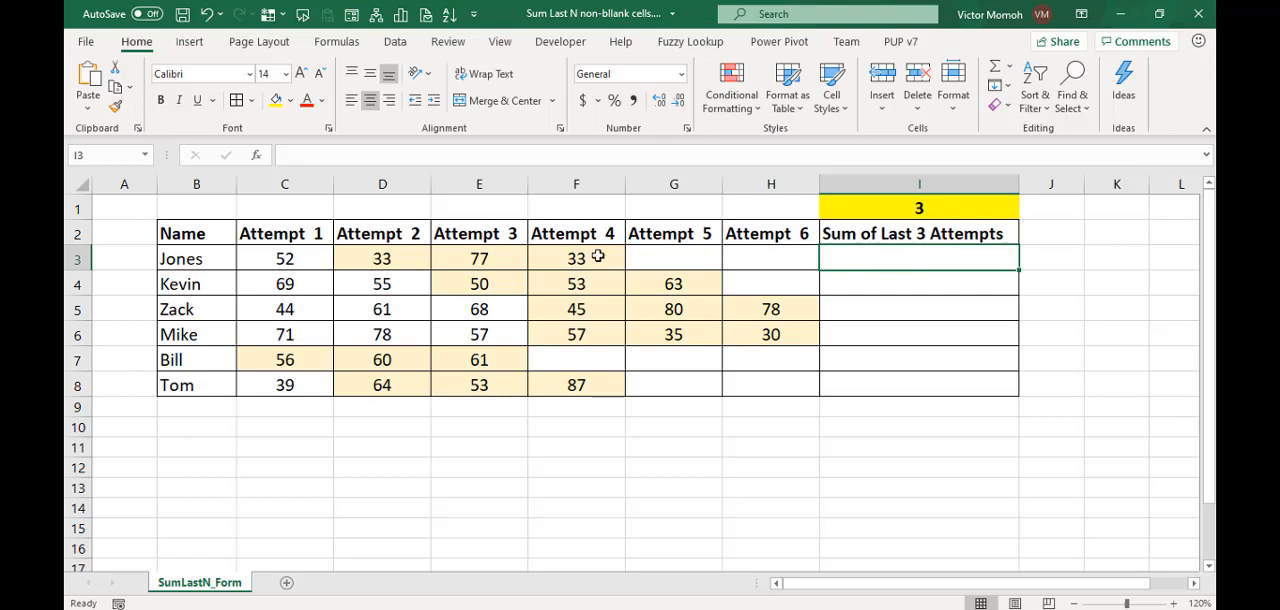
click(576, 258)
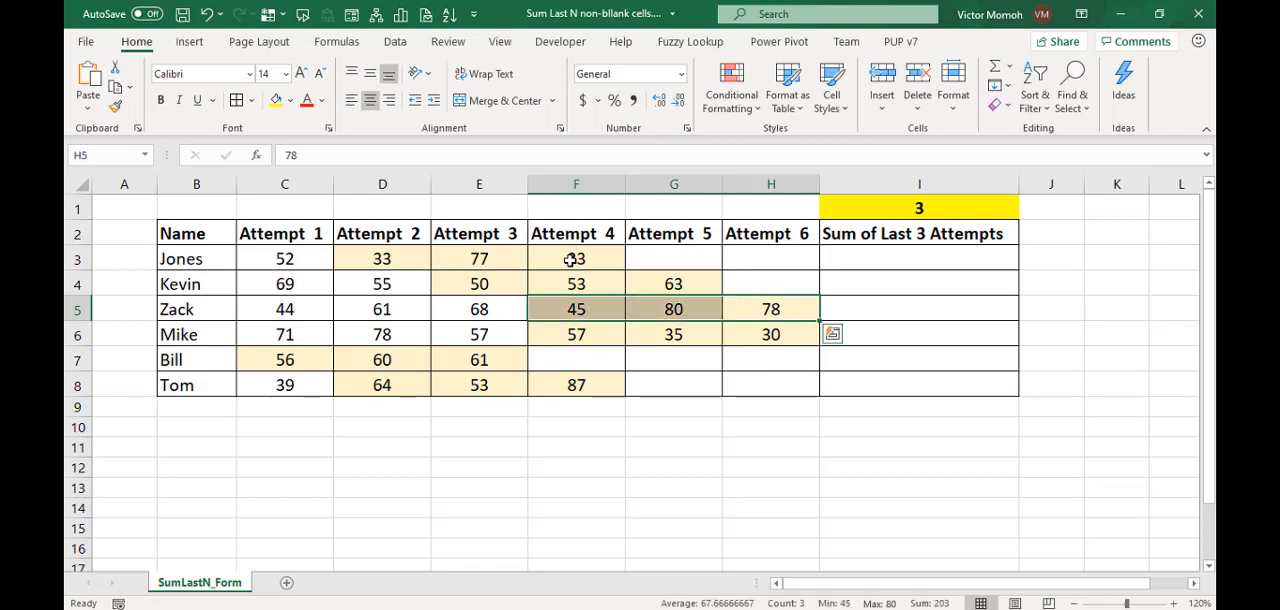
Enter =COUNT($C3:$H3) in J3 and fill it down to J8, giving counts 4, 5, 6, 6, 3, 4.
click(576, 258)
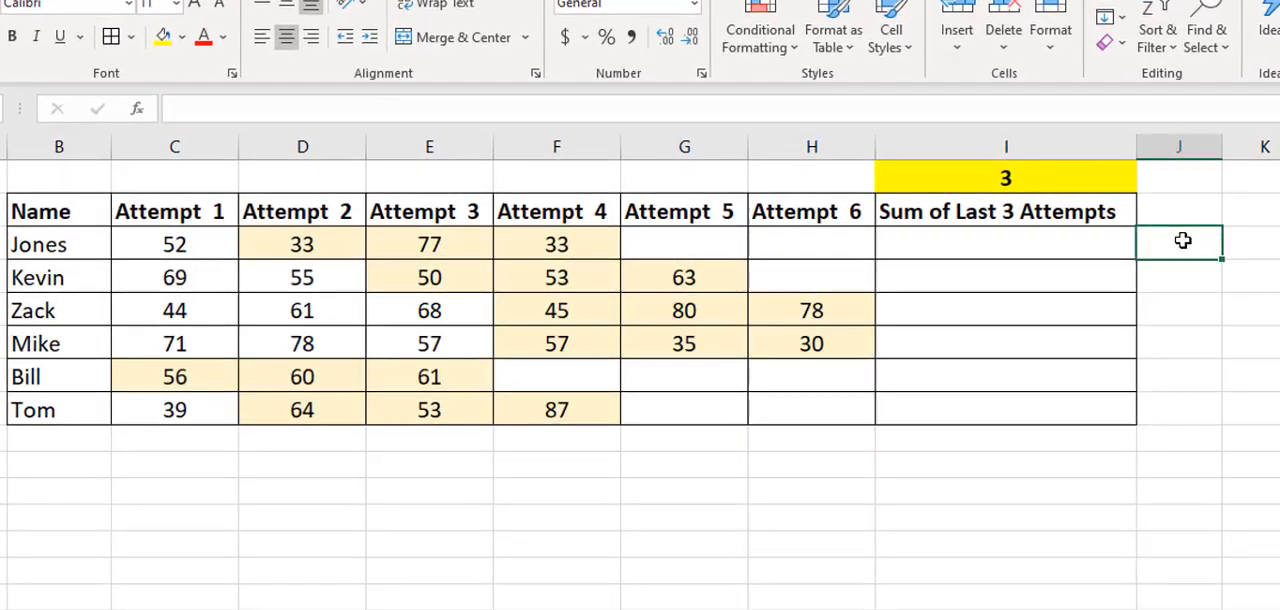
text(=COUNT()
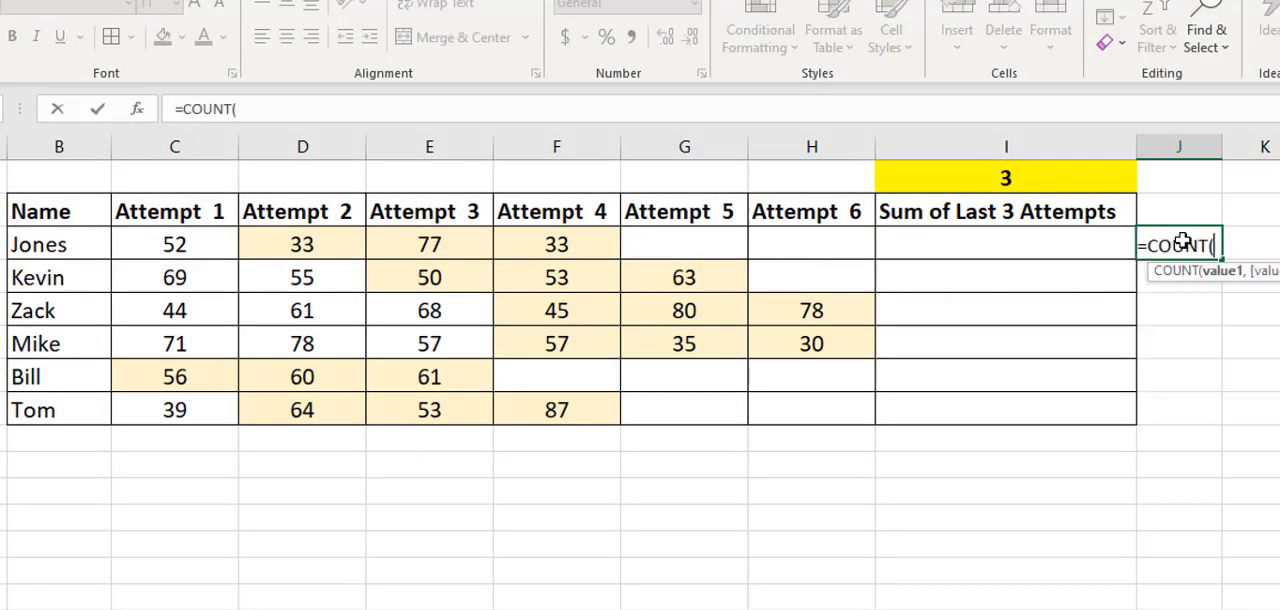
click(174, 244)
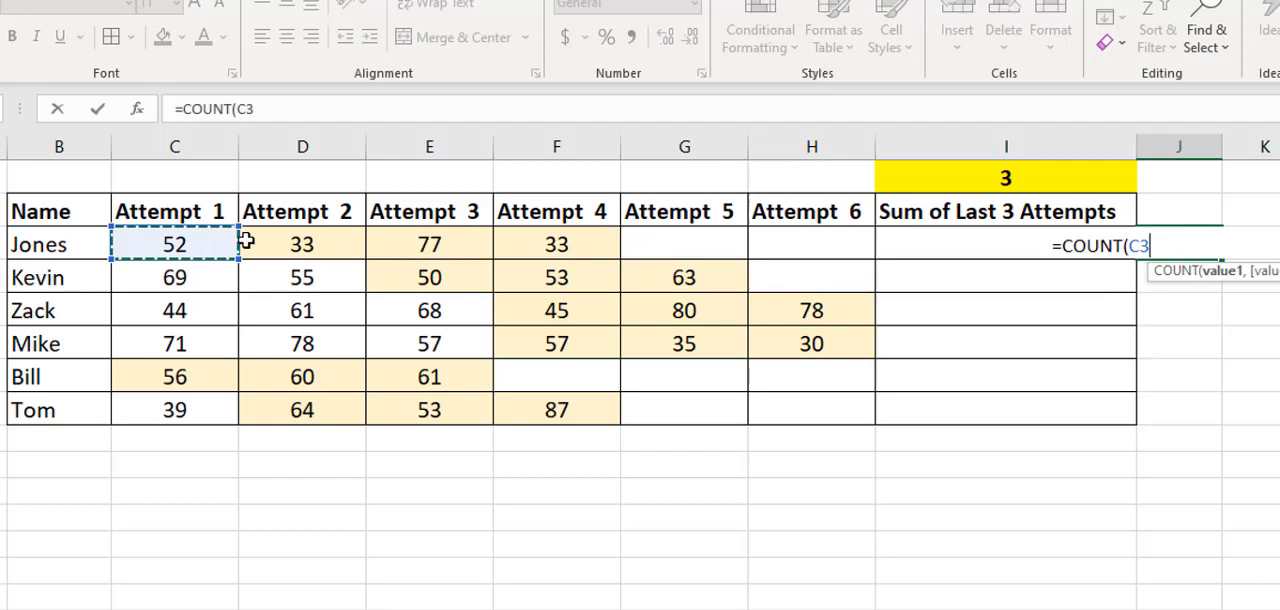
drag(174, 244, 812, 244)
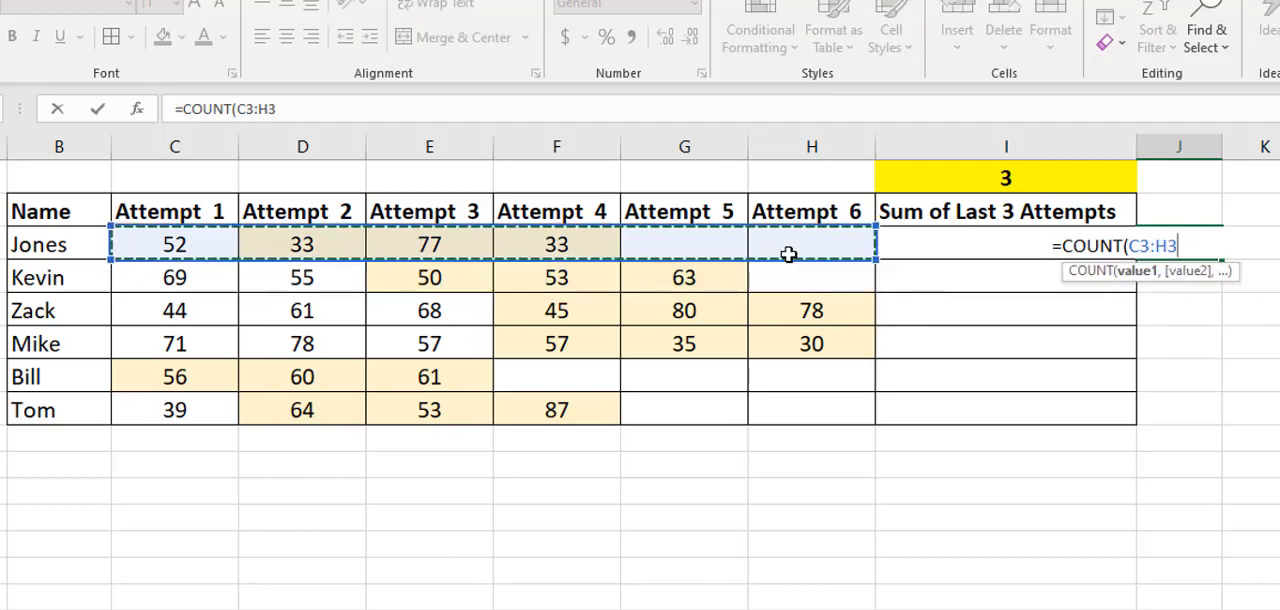
key(f4)
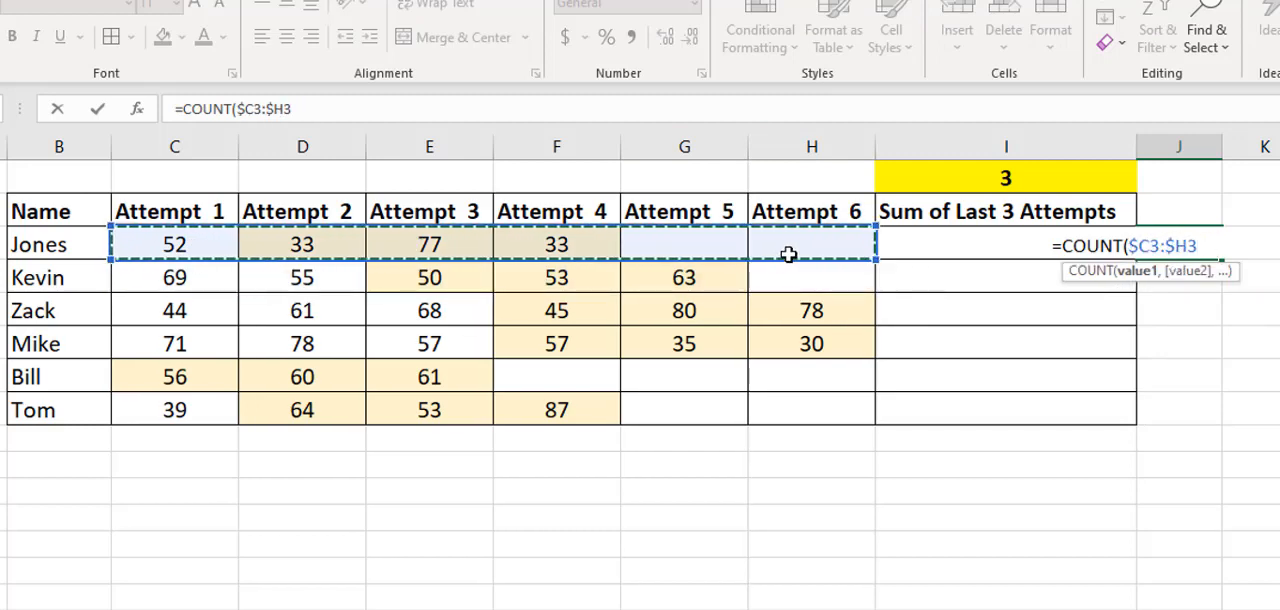
key(enter)
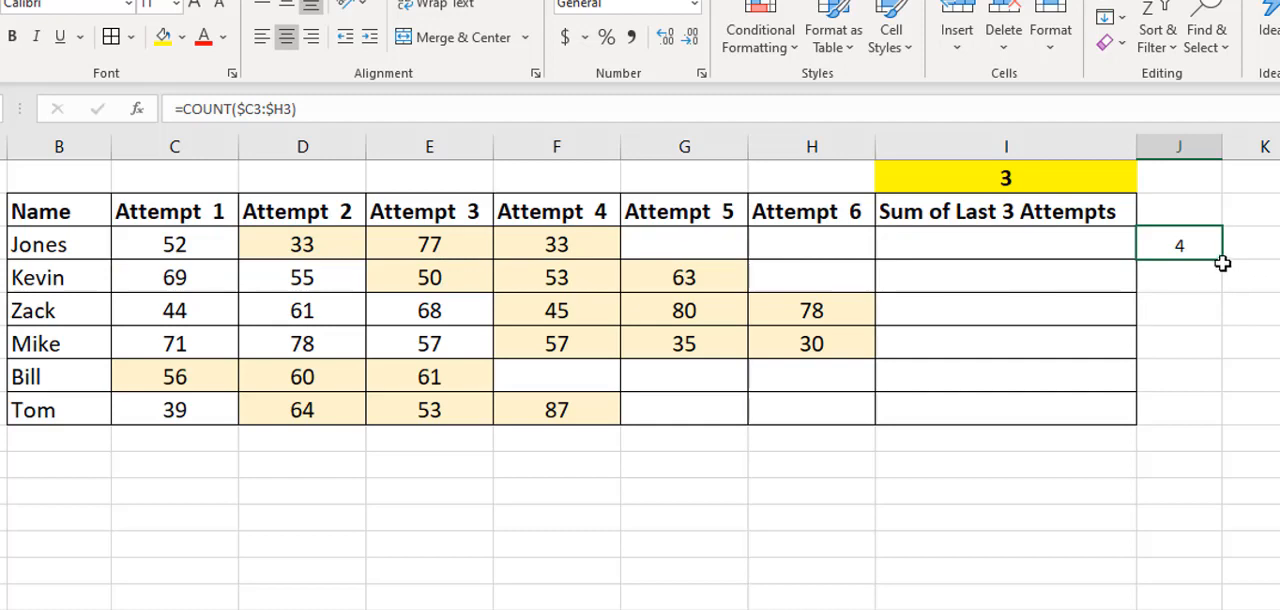
drag(1178, 244, 1178, 408)
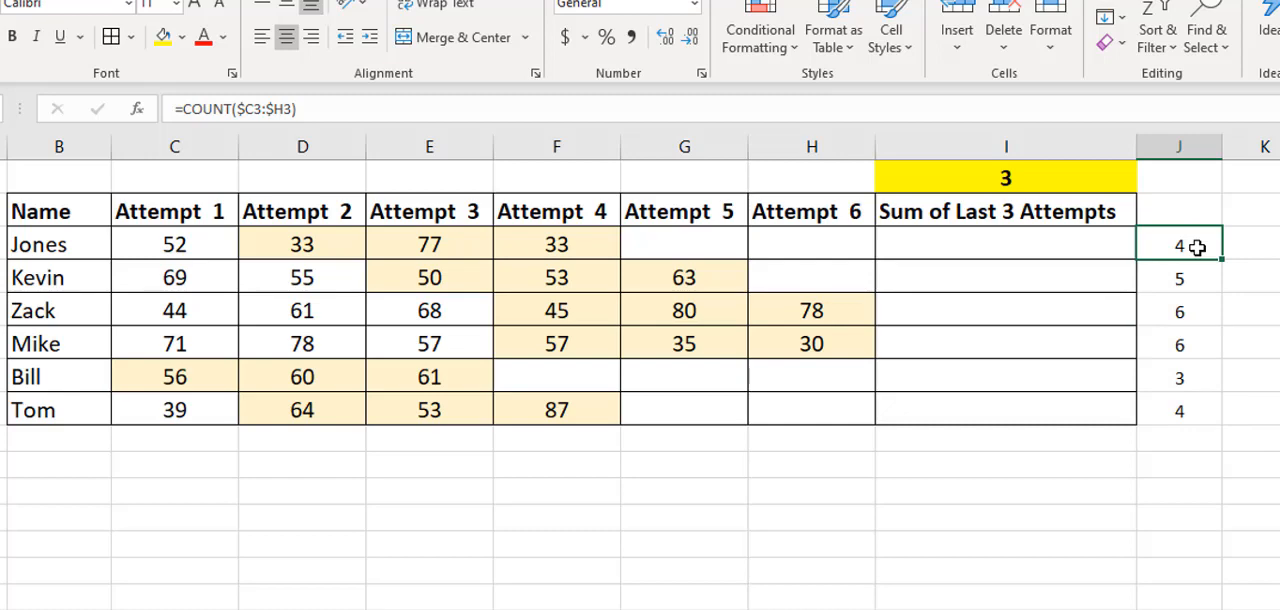
click(174, 244)
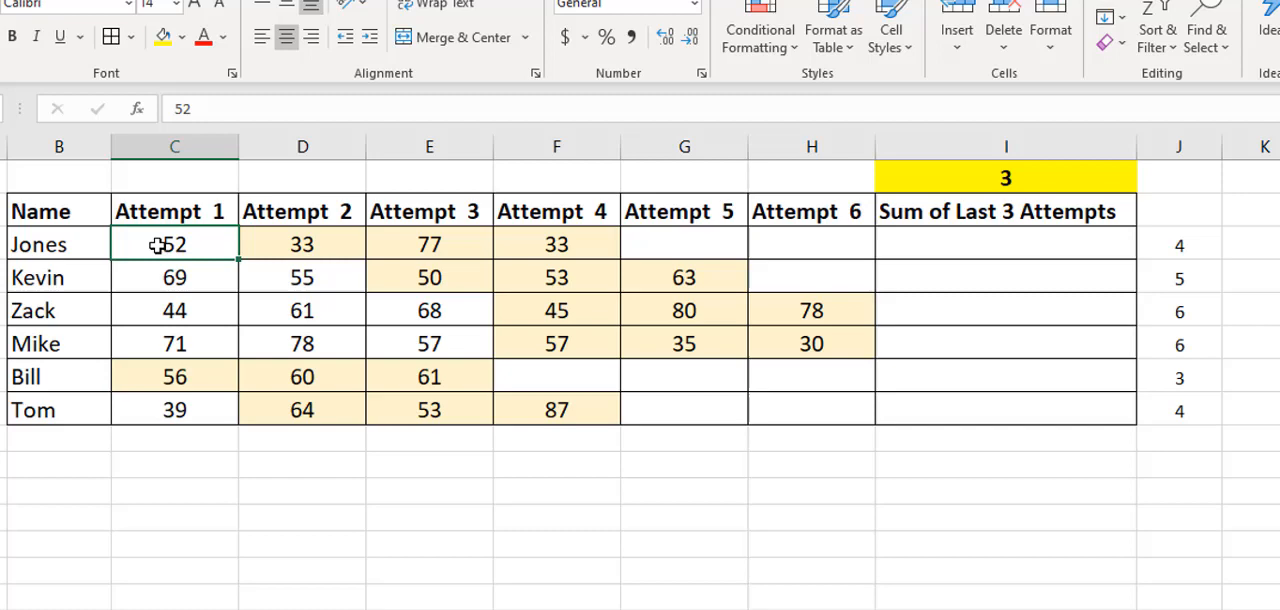
mouse_move(1048, 216)
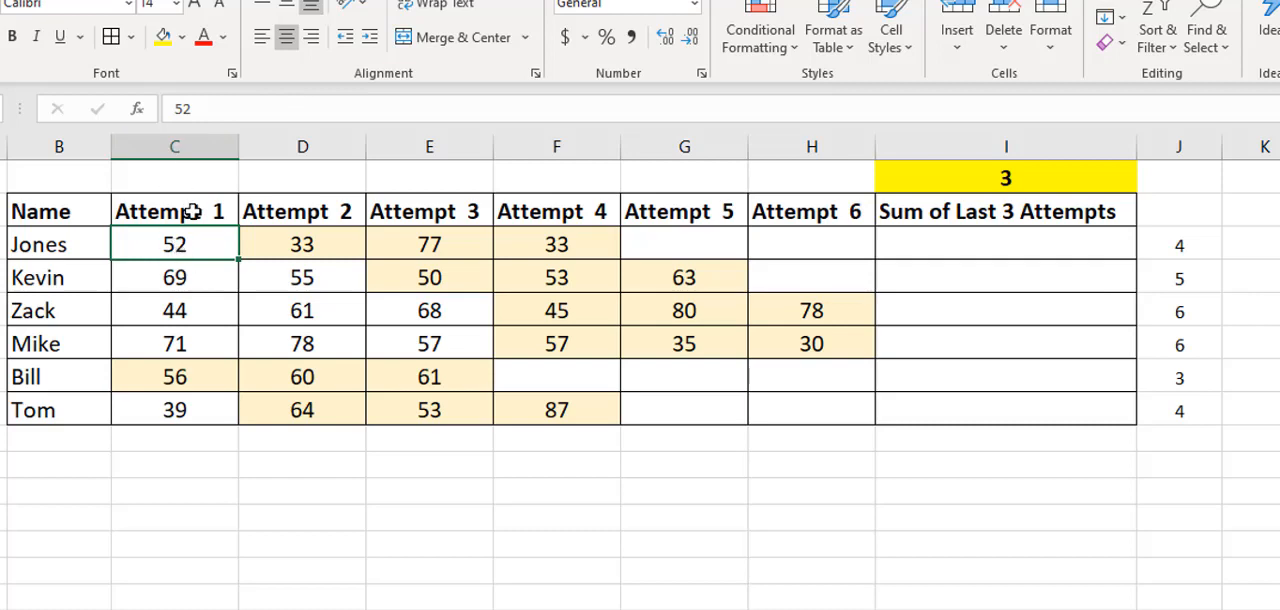
mouse_move(196, 242)
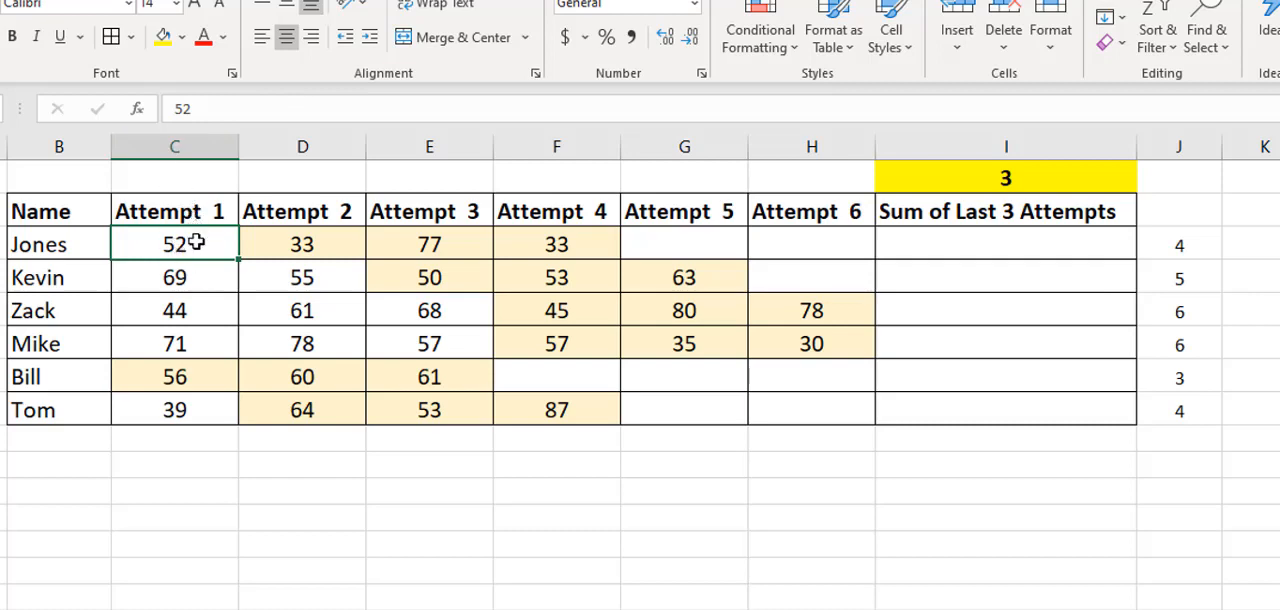
click(302, 244)
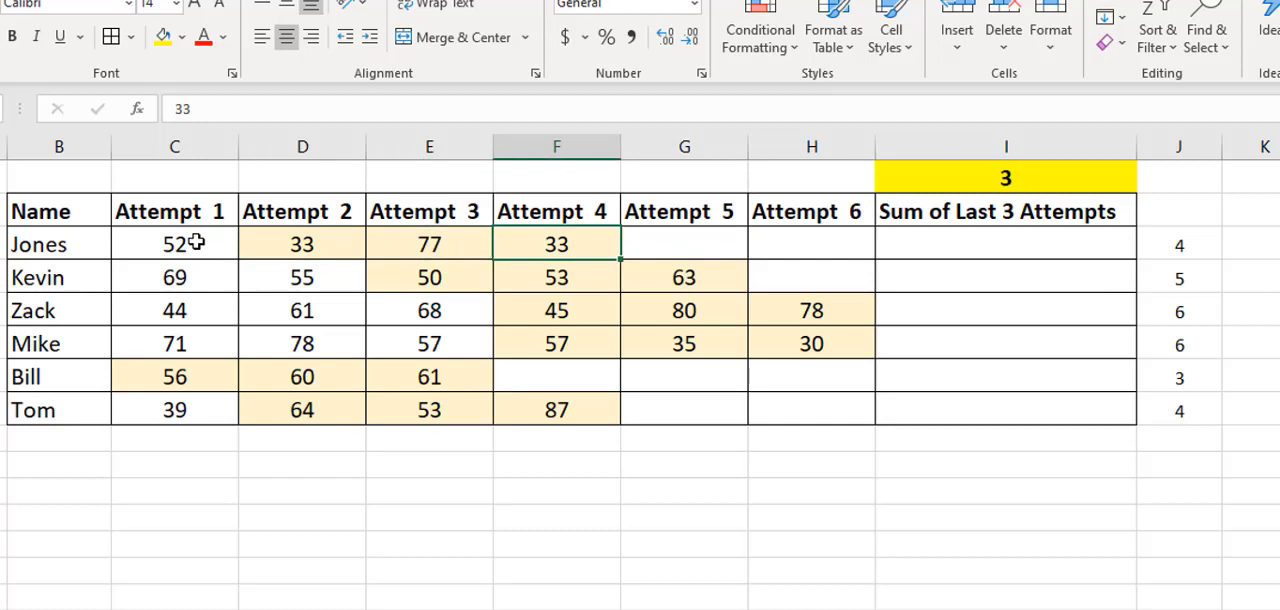
click(174, 344)
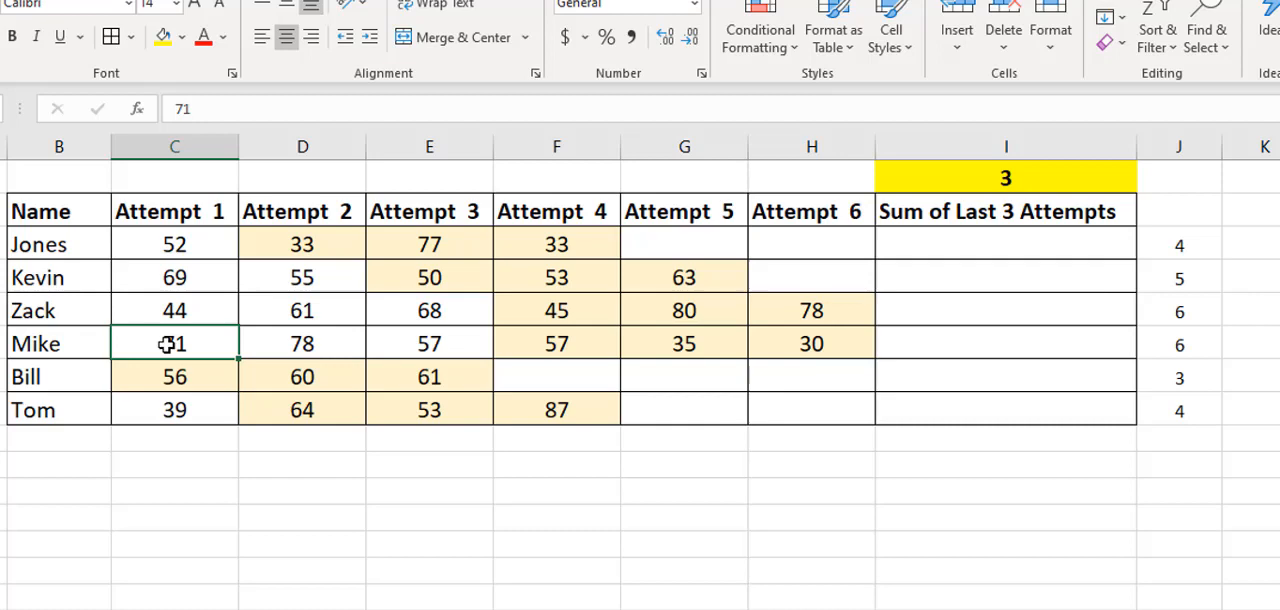
click(812, 344)
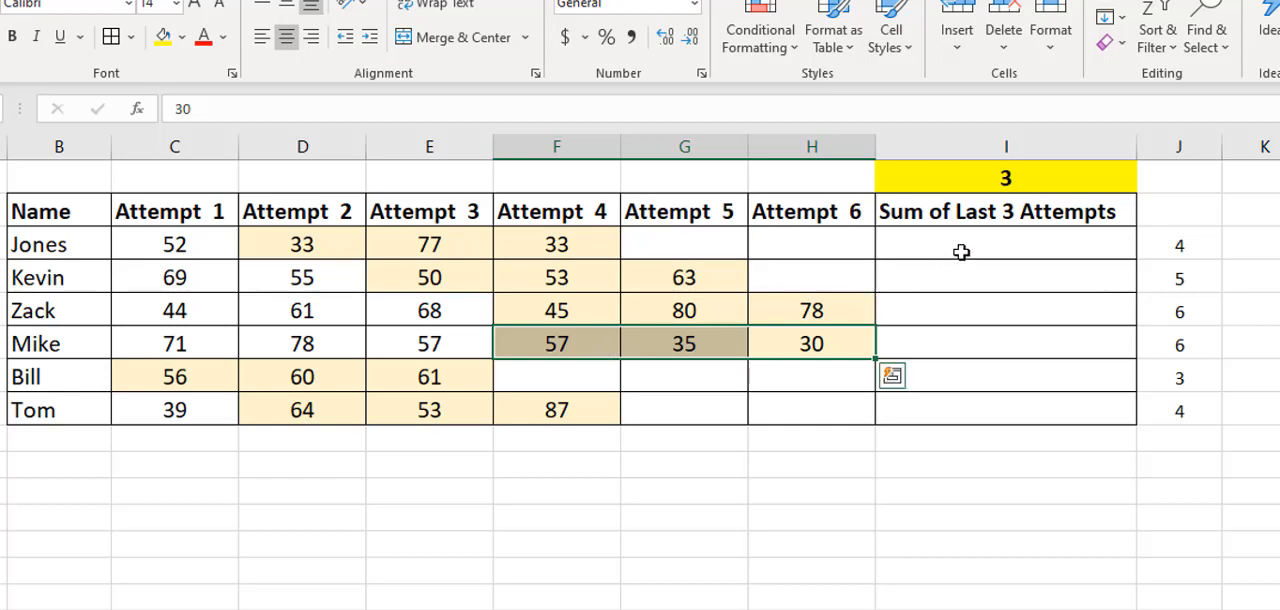
Start Jones's formula in I3 as =OFFSET($C3,0, anchored to column C with zero row offset.
text(=o)
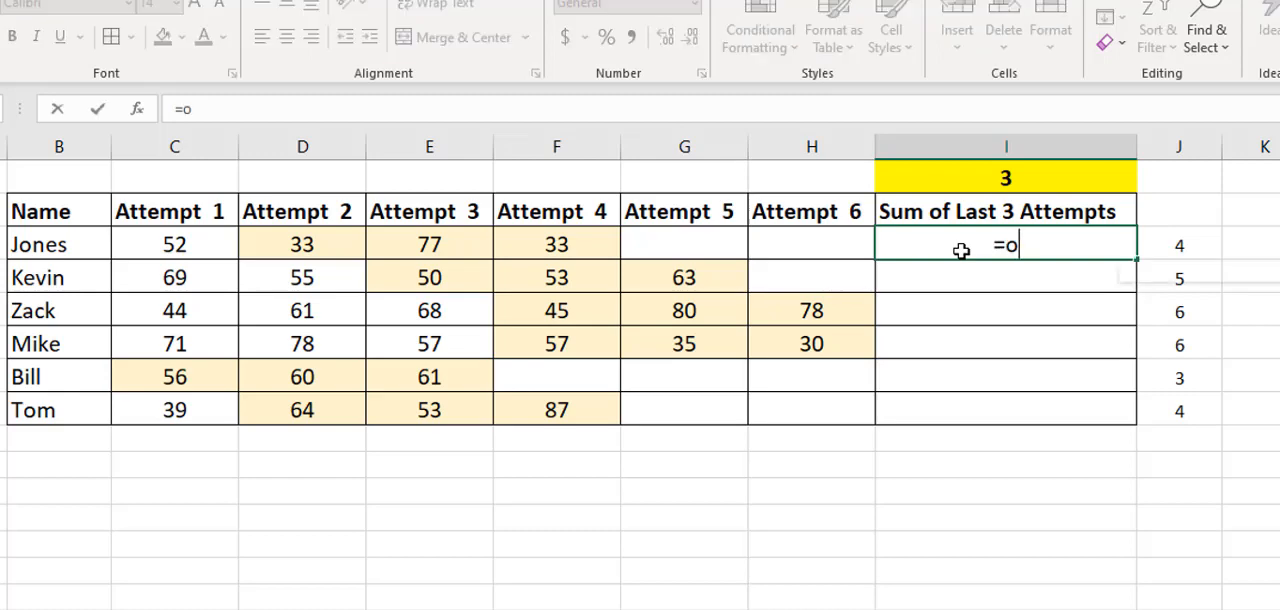
text(FFSET()
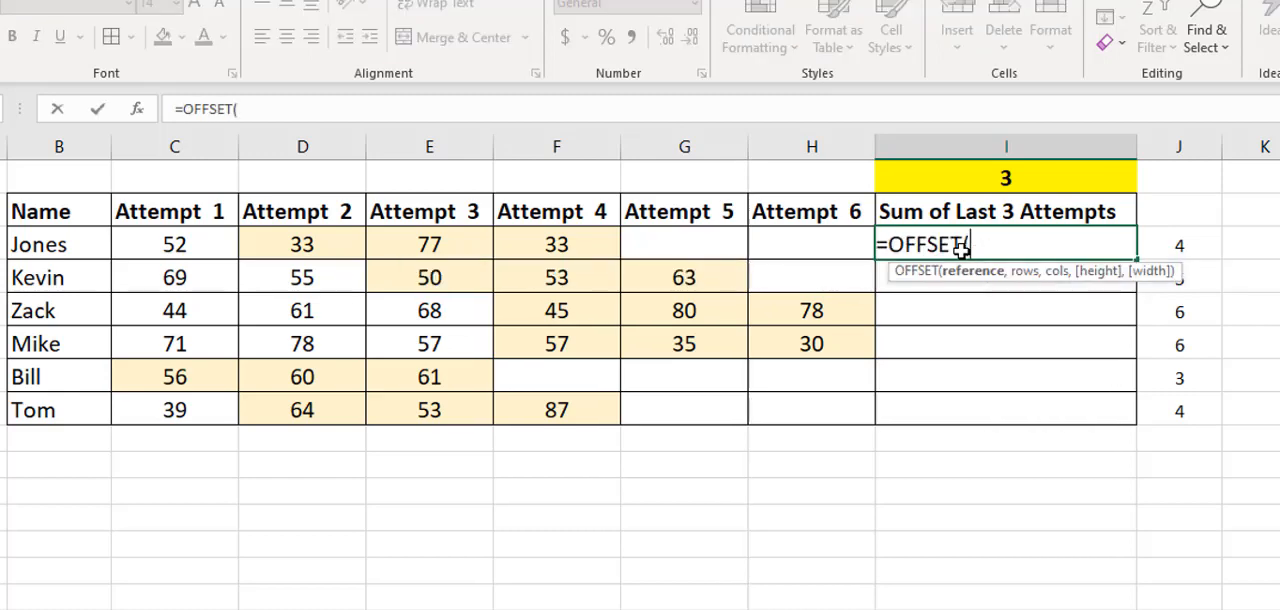
click(174, 244)
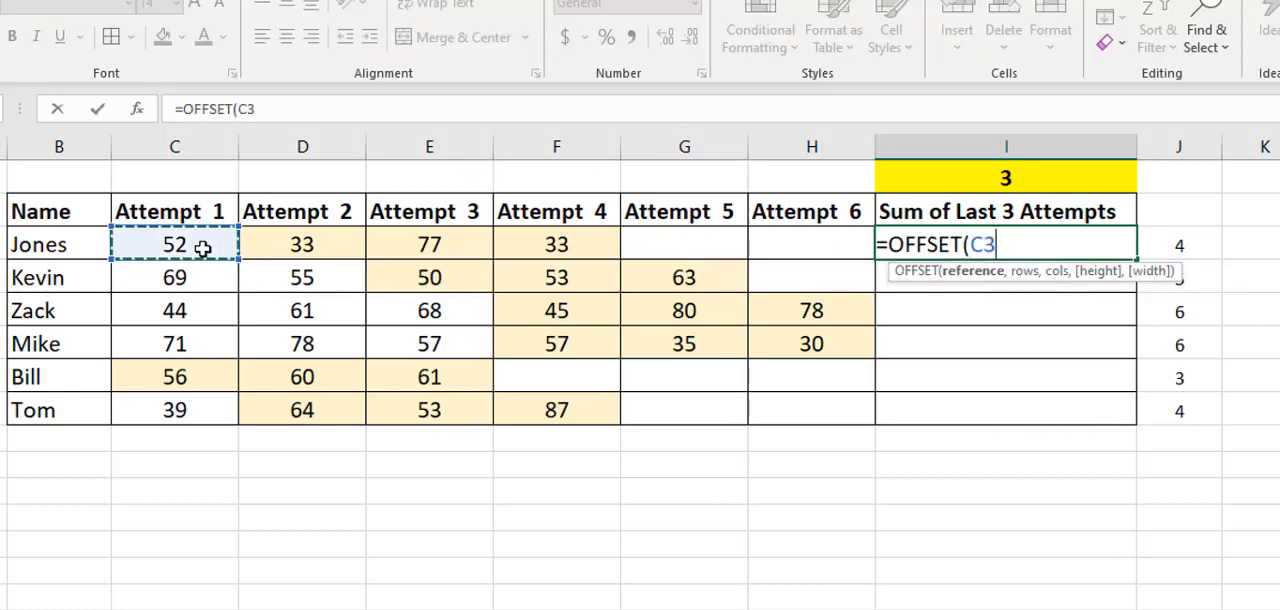
key(f4)
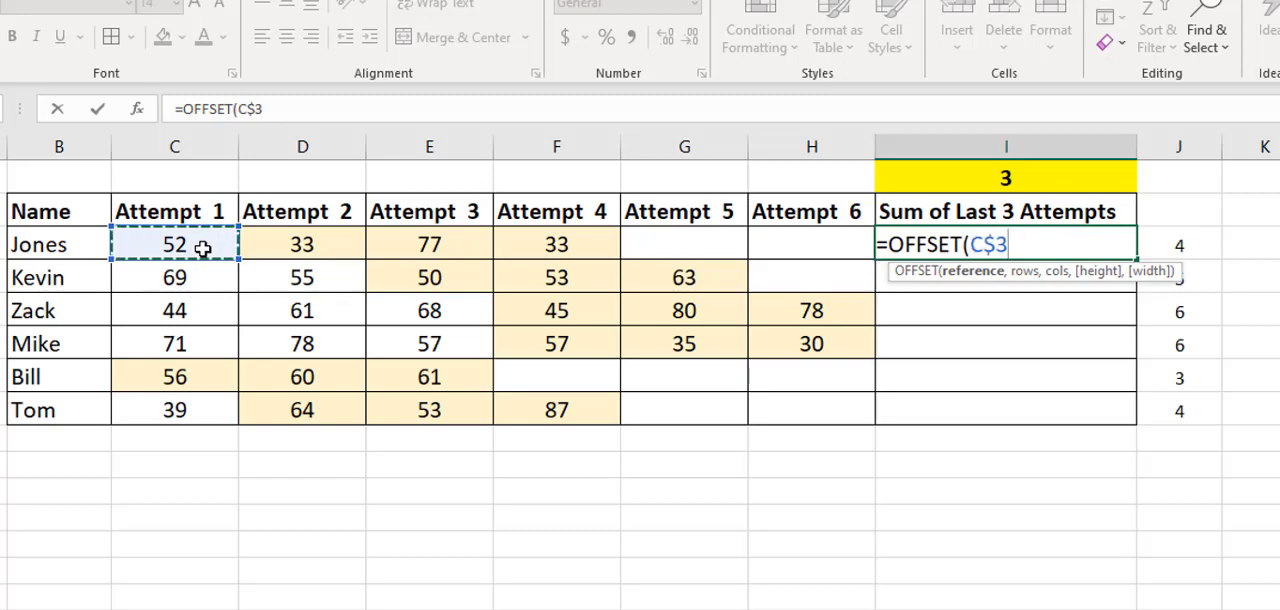
key(f4)
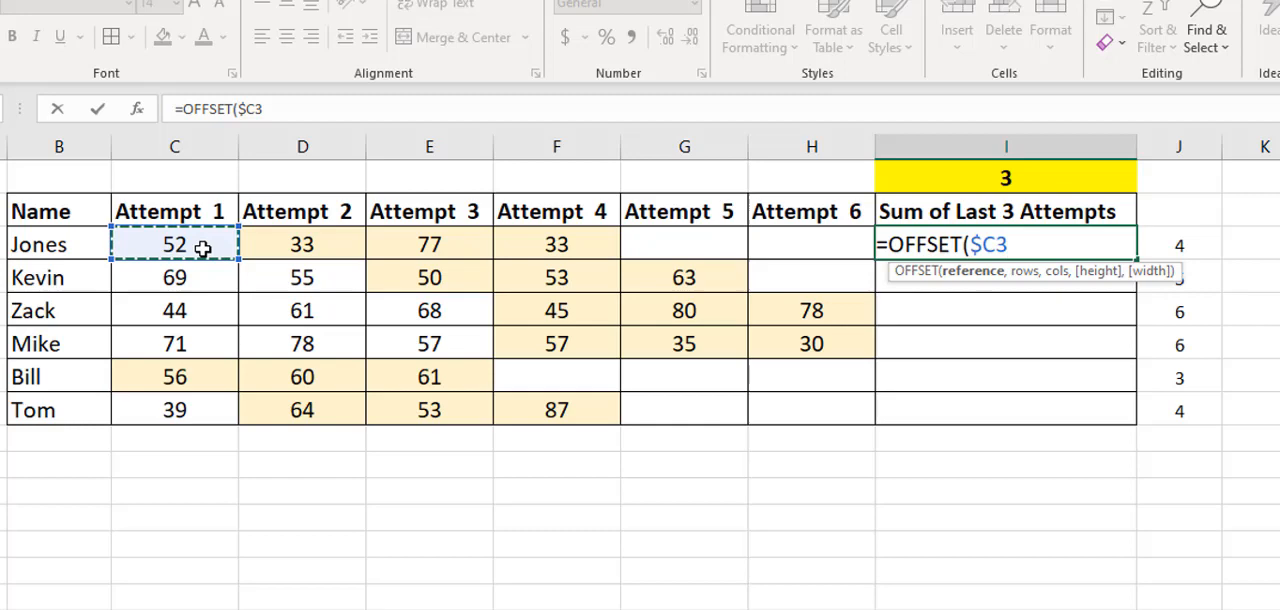
text(,)
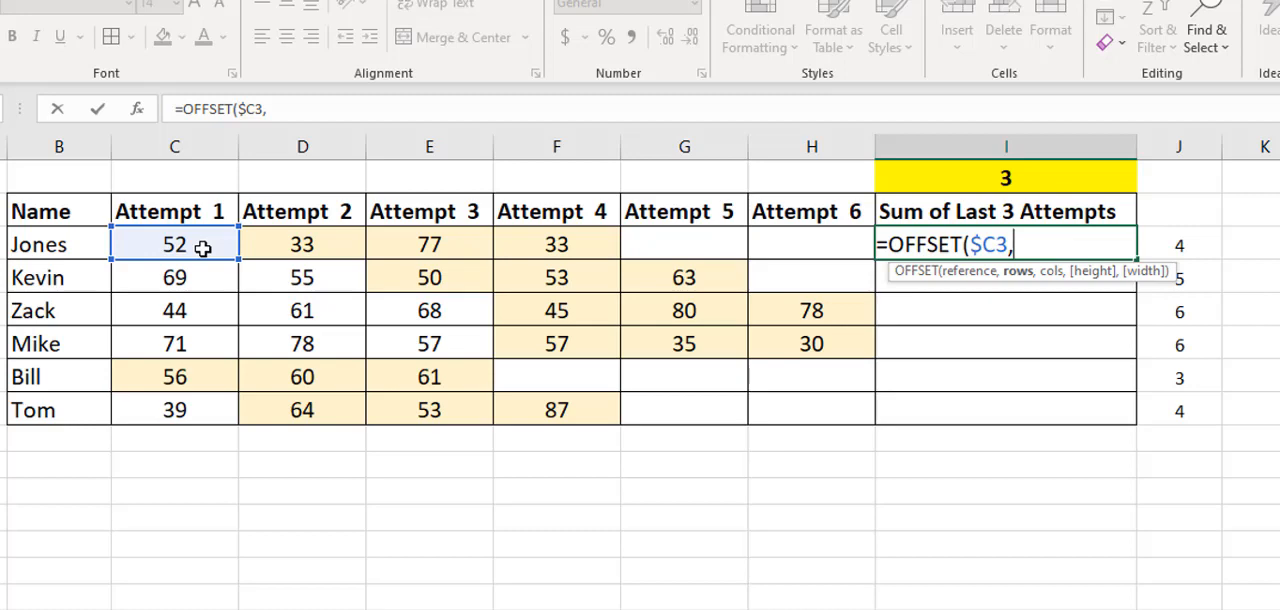
text(0)
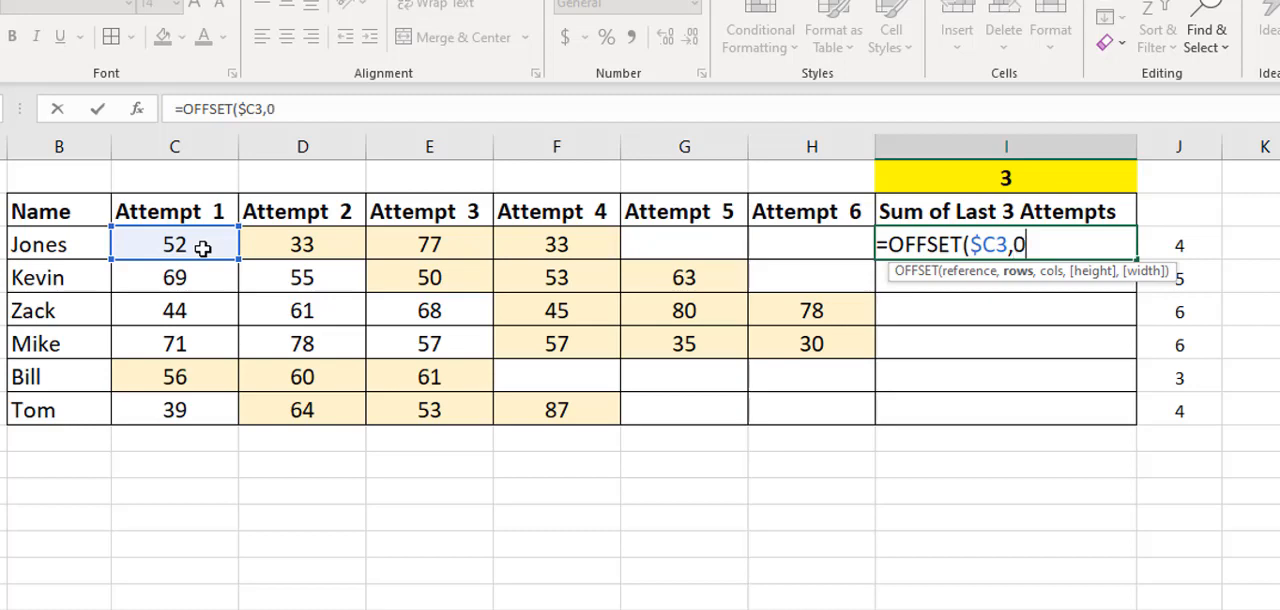
Add the column offset COUNT($C3:$H3)-1 so the OFFSET reaches Jones's last score.
text(,)
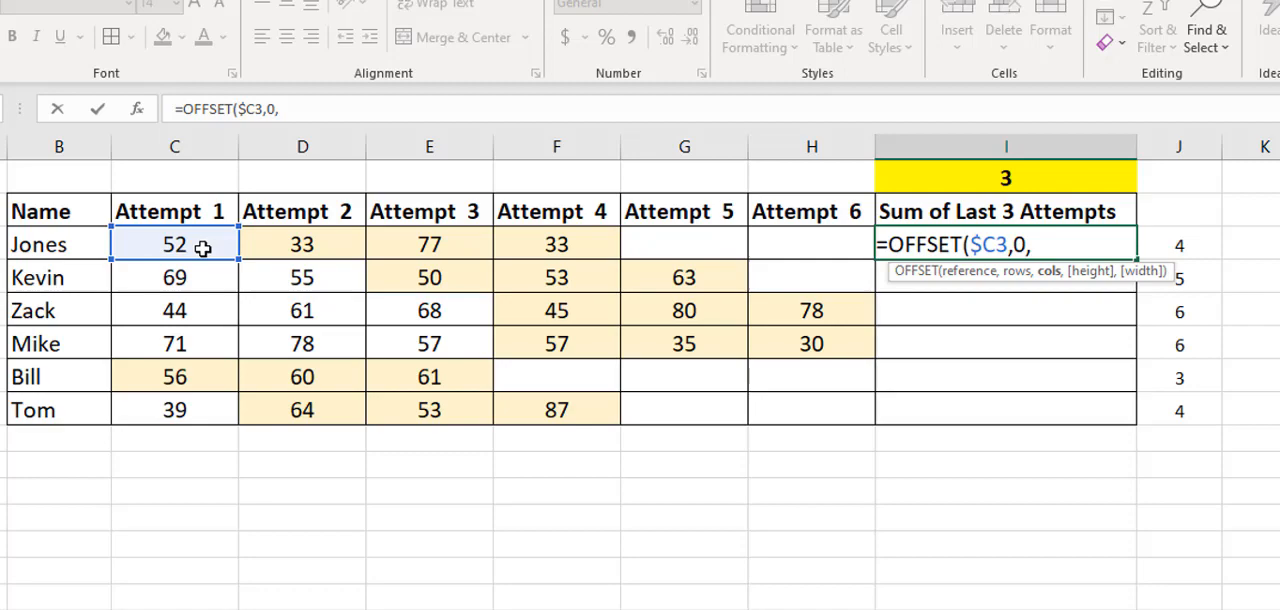
text(co)
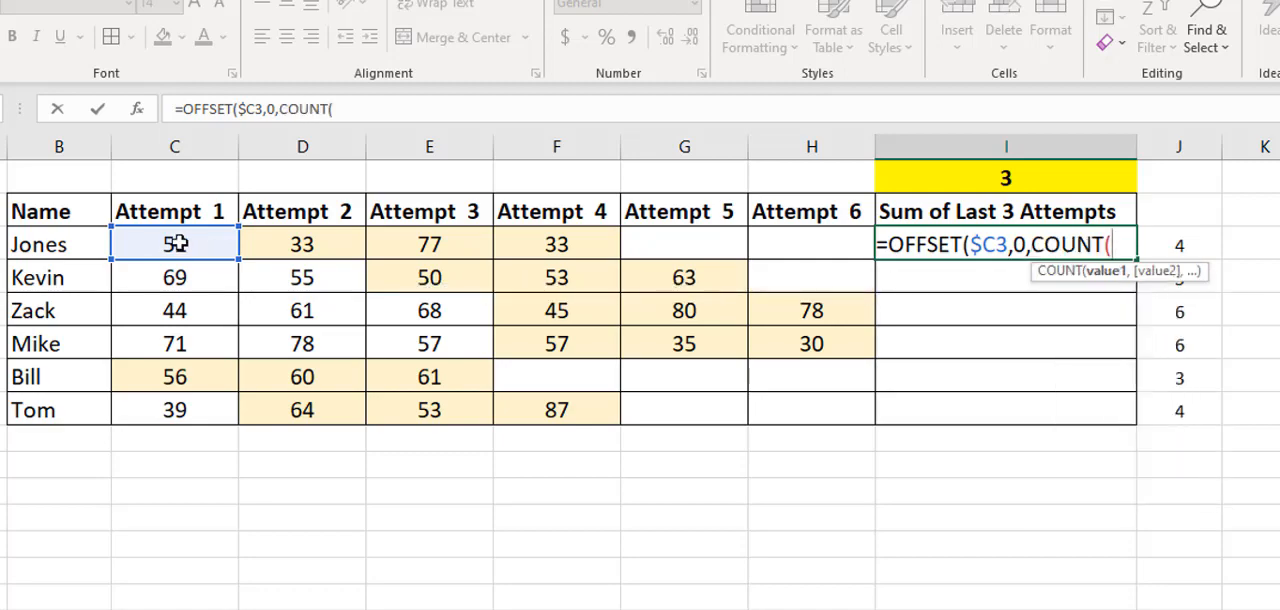
drag(176, 244, 812, 244)
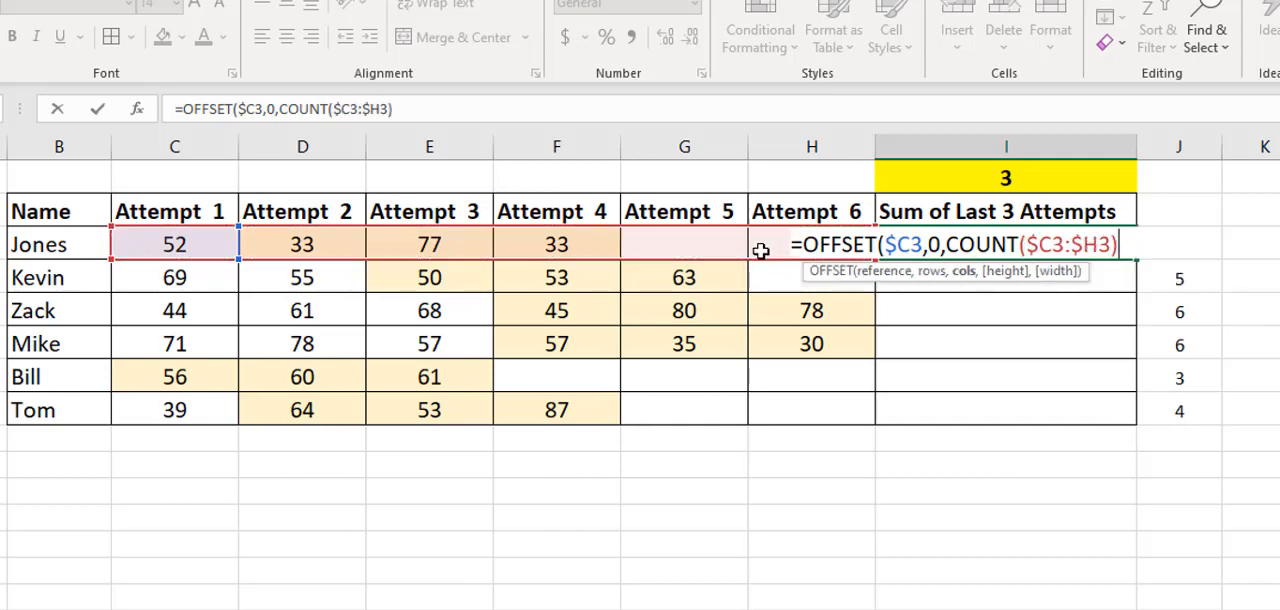
text(-1)
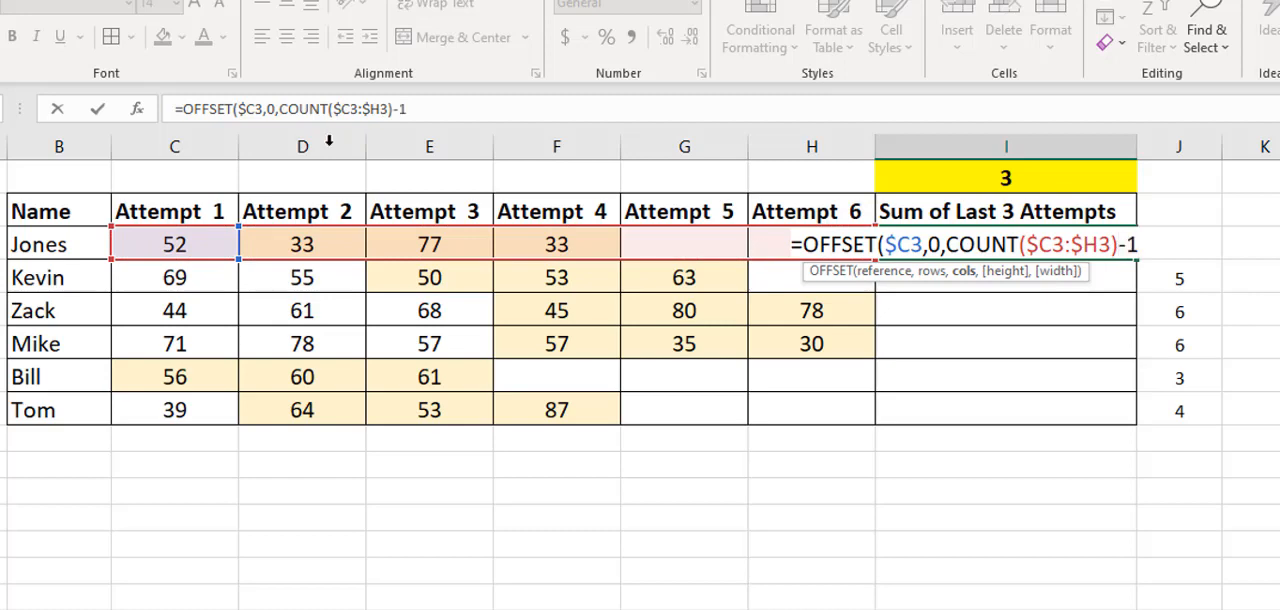
mouse_move(188, 244)
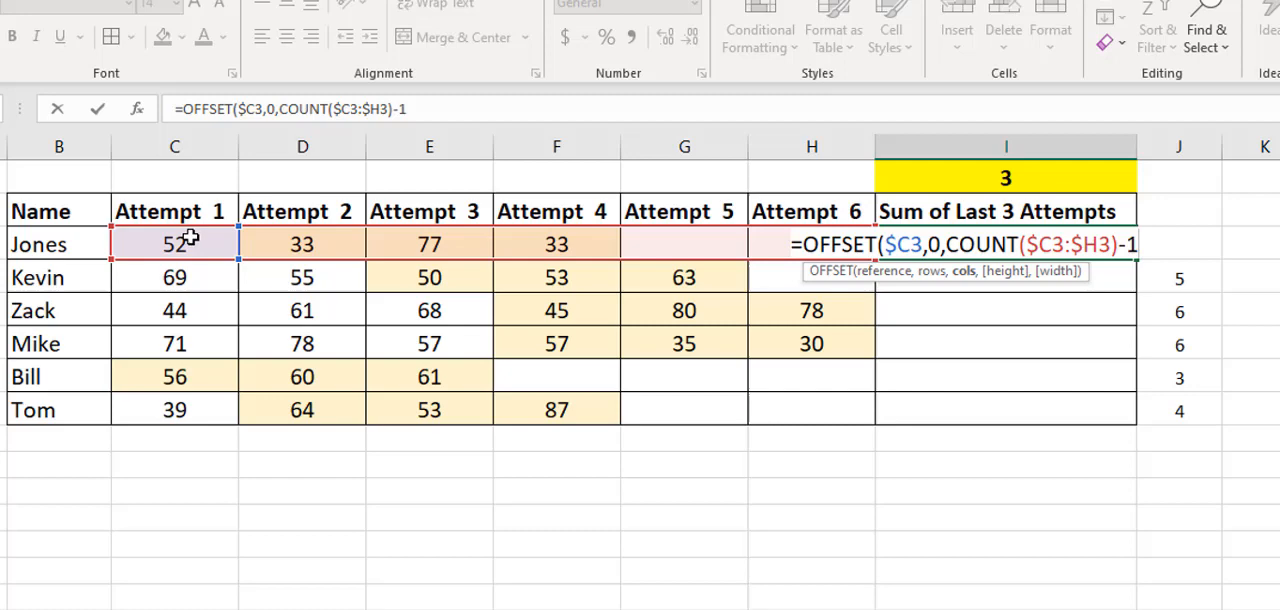
mouse_move(584, 248)
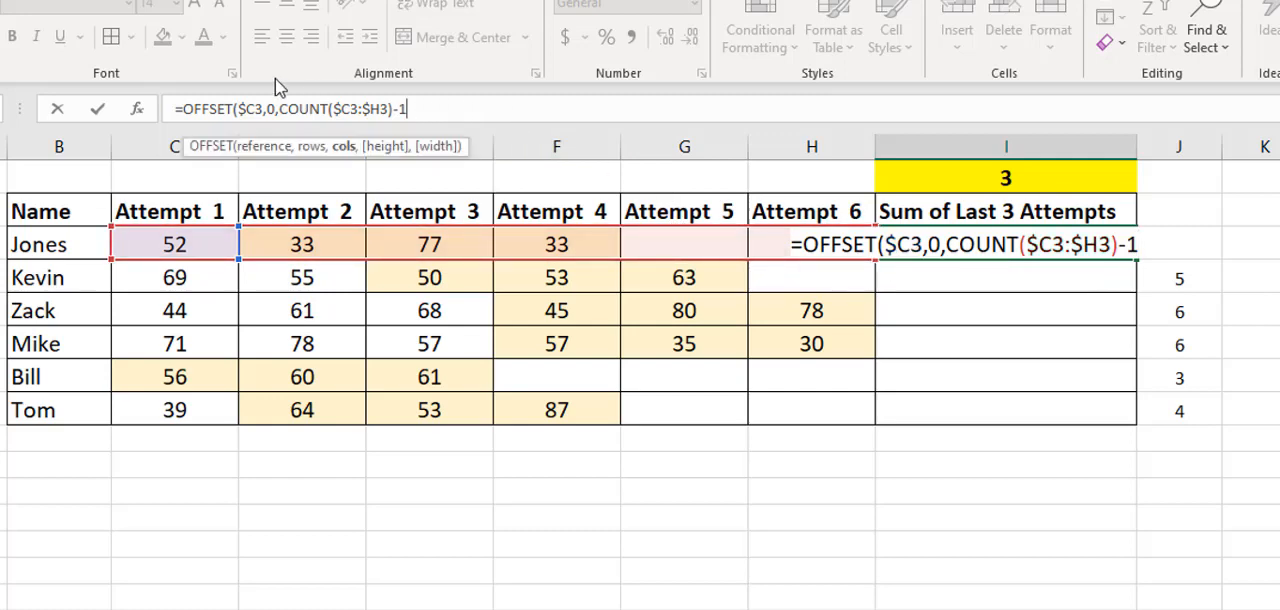
mouse_move(556, 240)
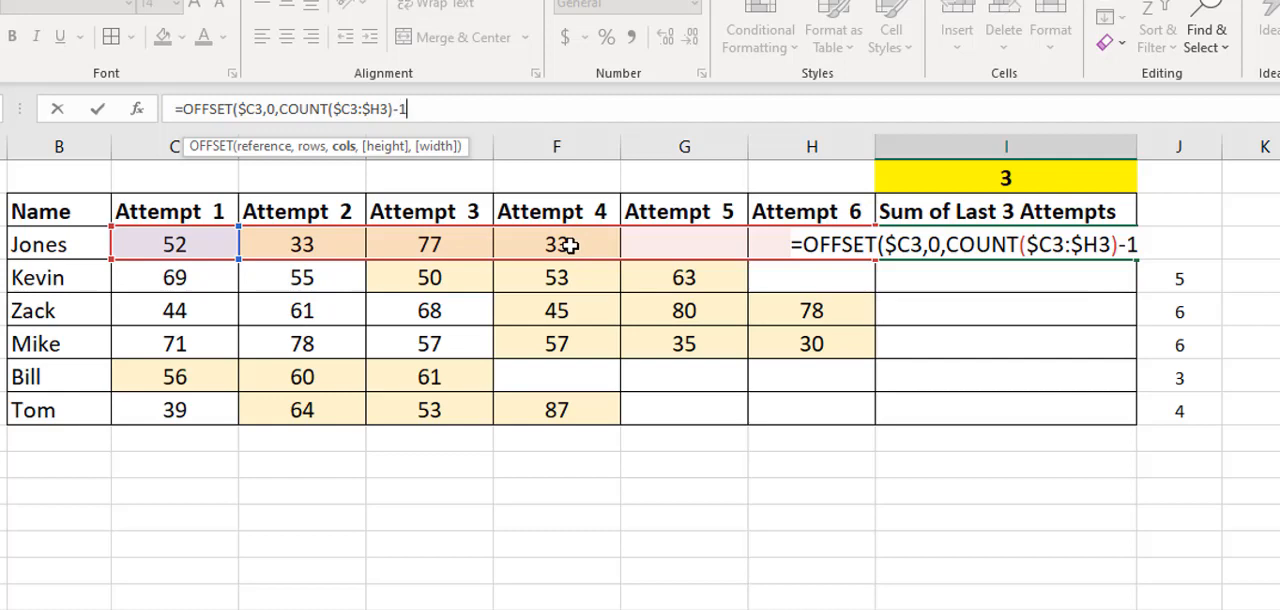
Complete the OFFSET with height 1 and width -$I$1, counting back the attempts set in I1.
text(,)
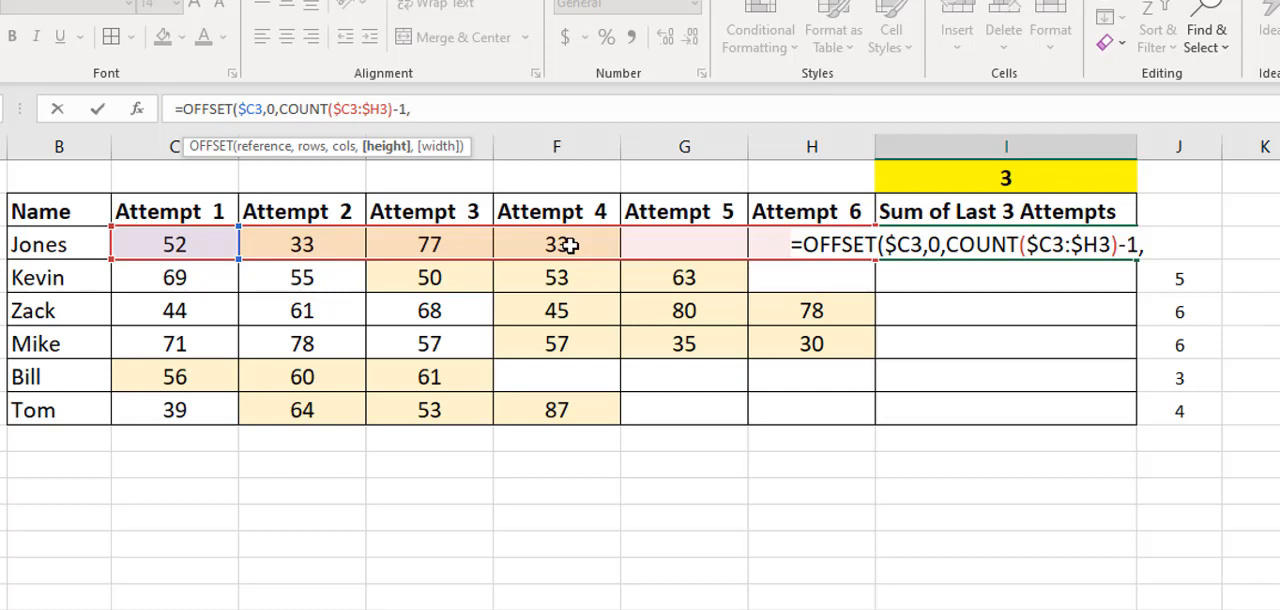
text(1,)
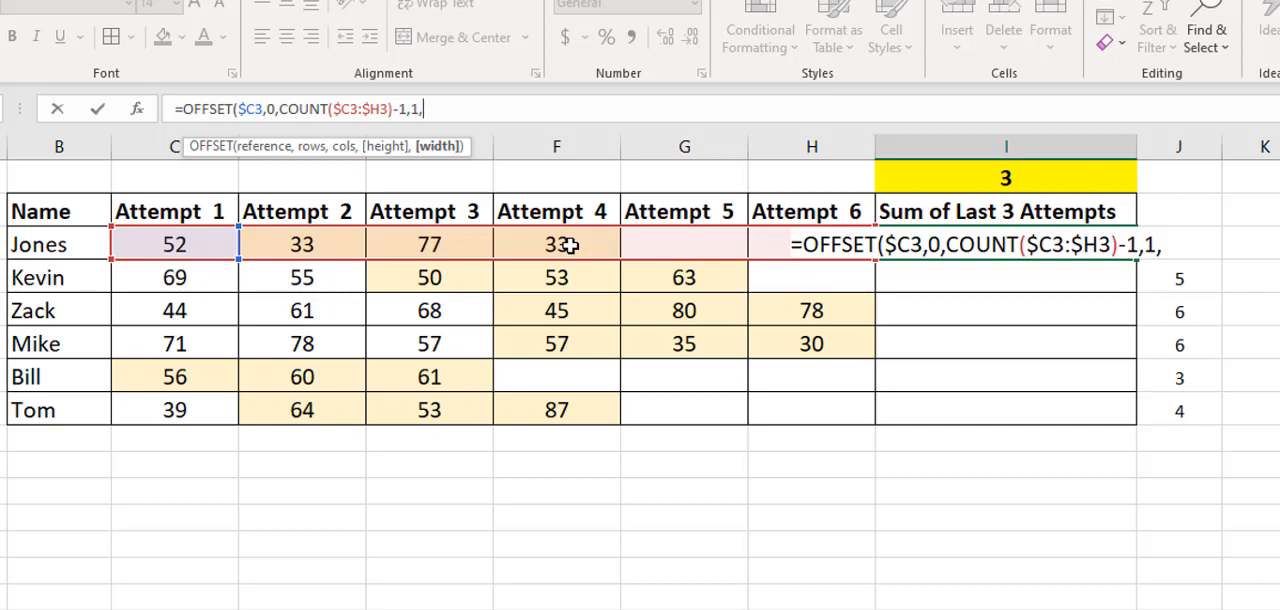
mouse_move(560, 244)
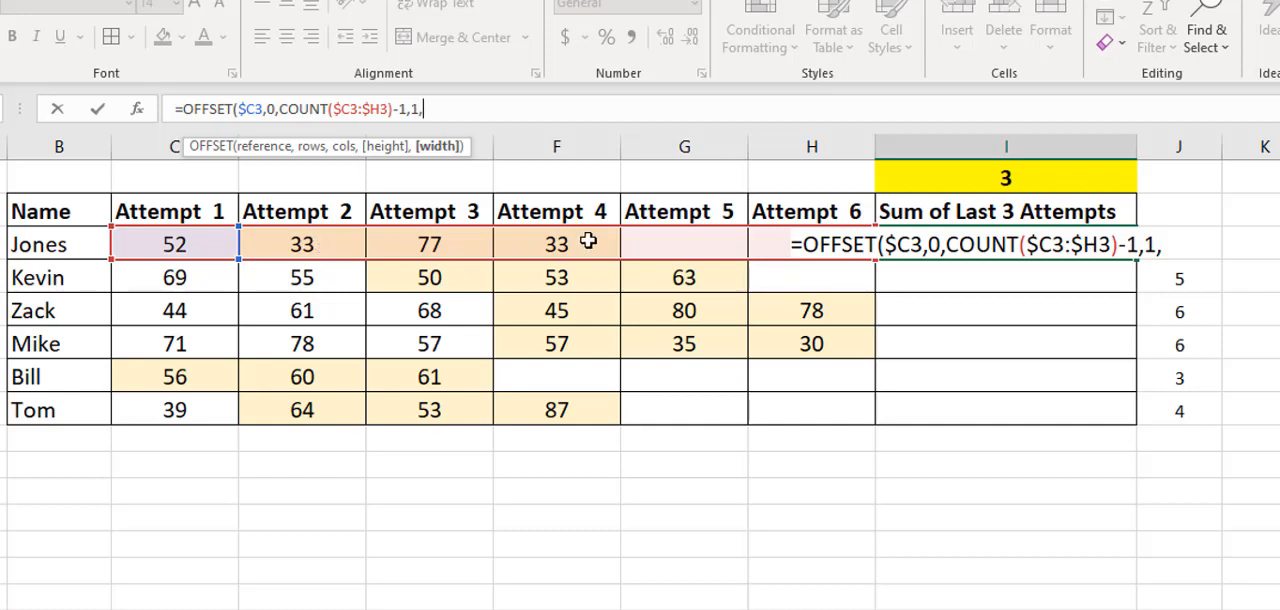
mouse_move(572, 238)
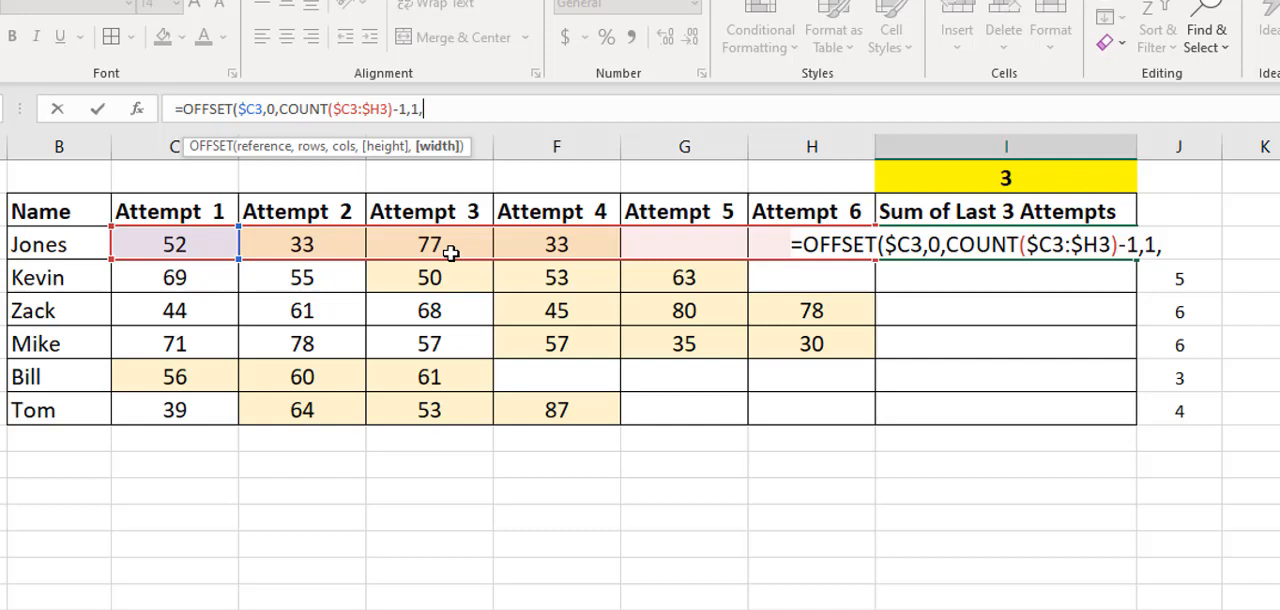
text(-)
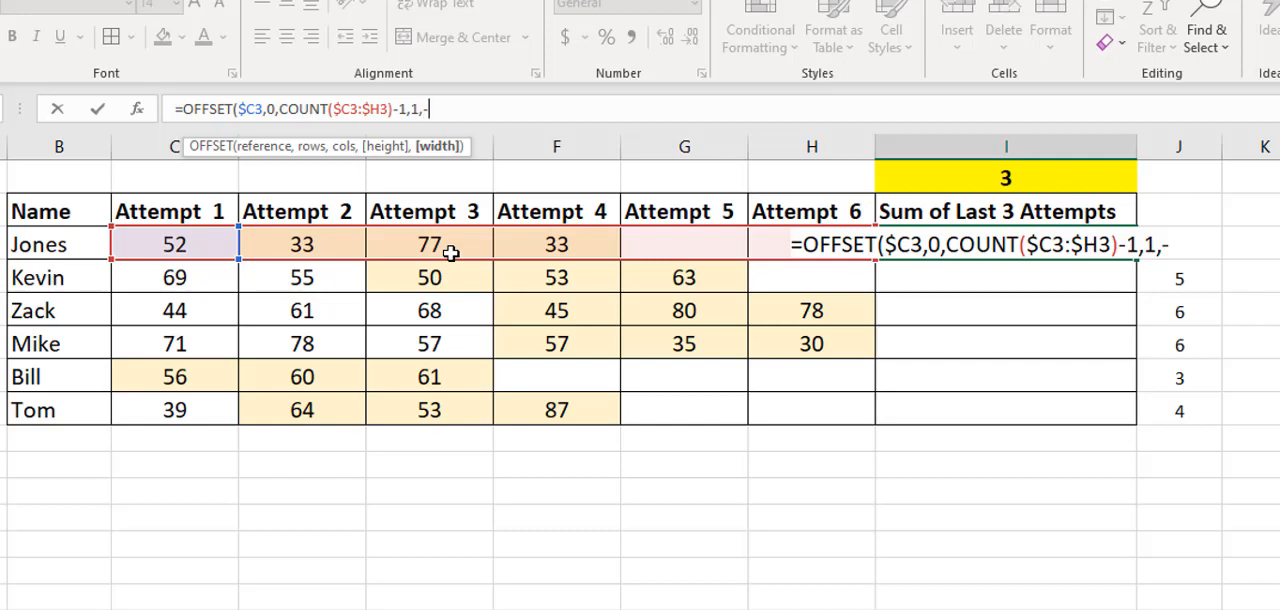
click(1004, 178)
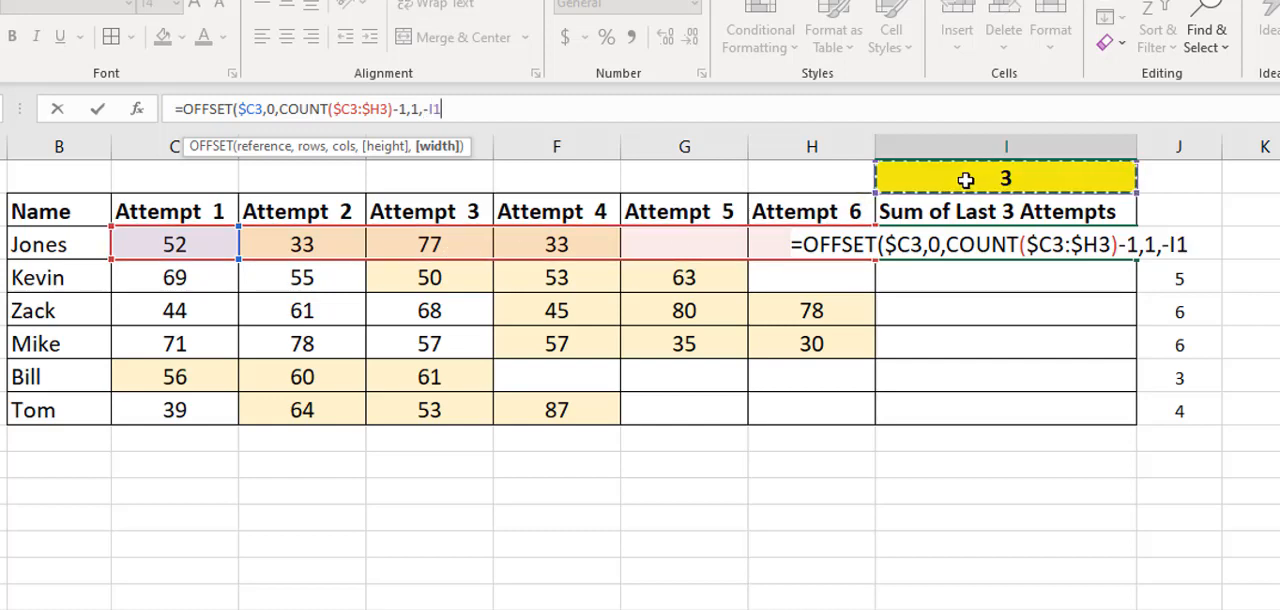
key(f4)
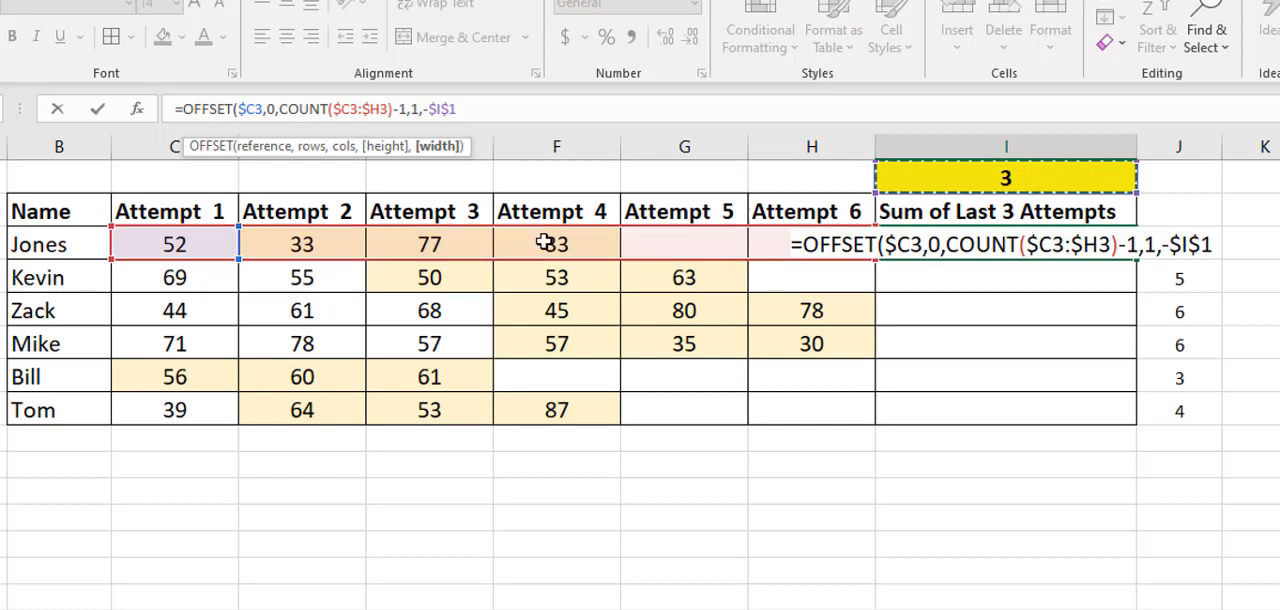
mouse_move(550, 244)
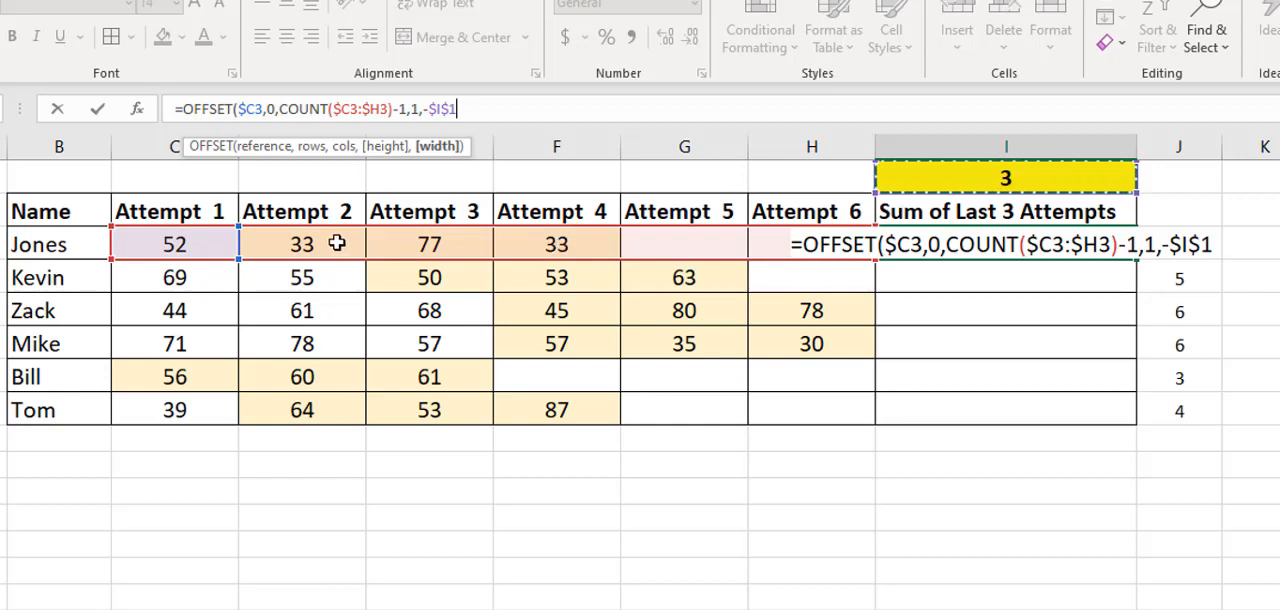
mouse_move(290, 244)
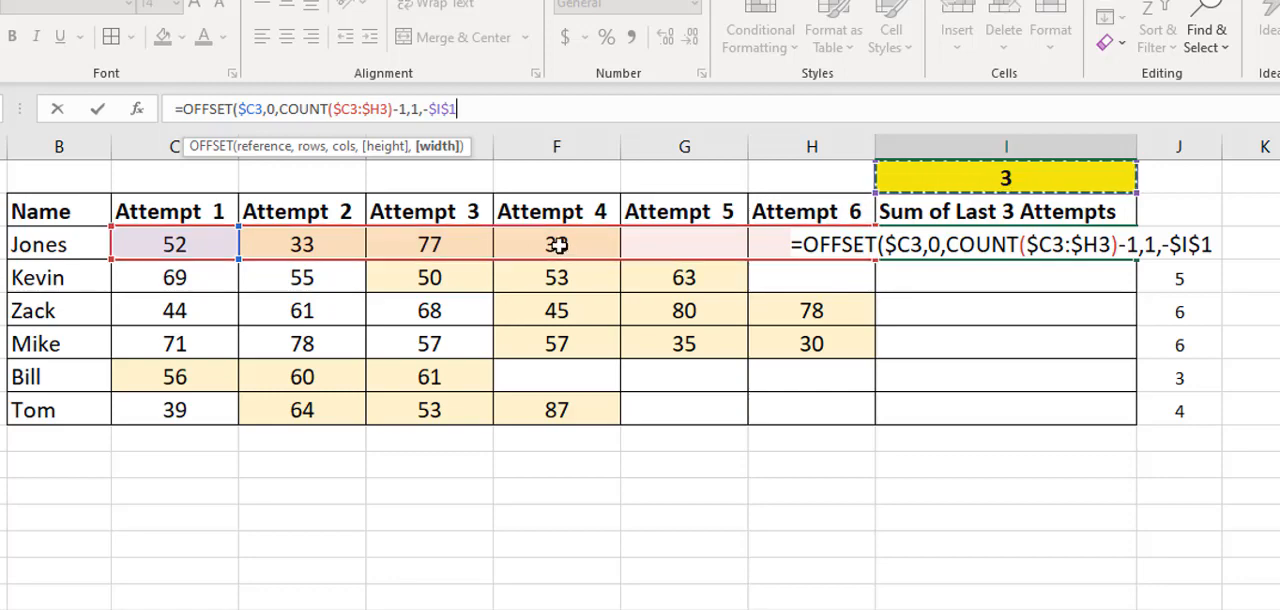
mouse_move(708, 252)
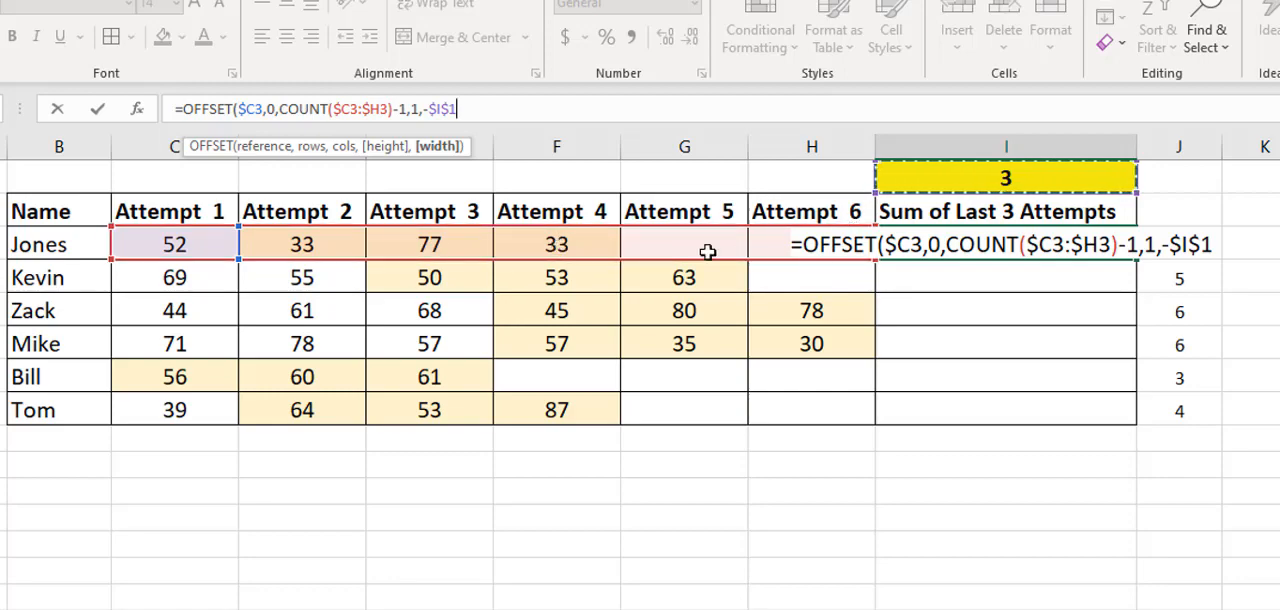
mouse_move(758, 238)
text())
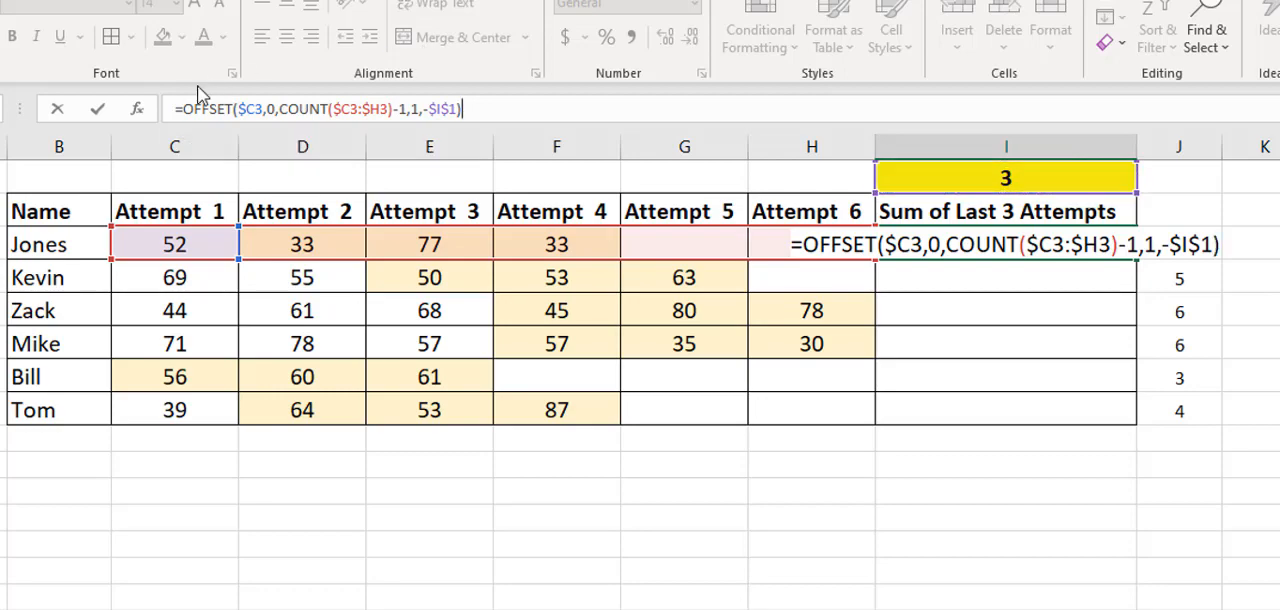
Wrap the OFFSET in SUM, fill it down column I and select the attempt-count cell I1.
text(SUM()
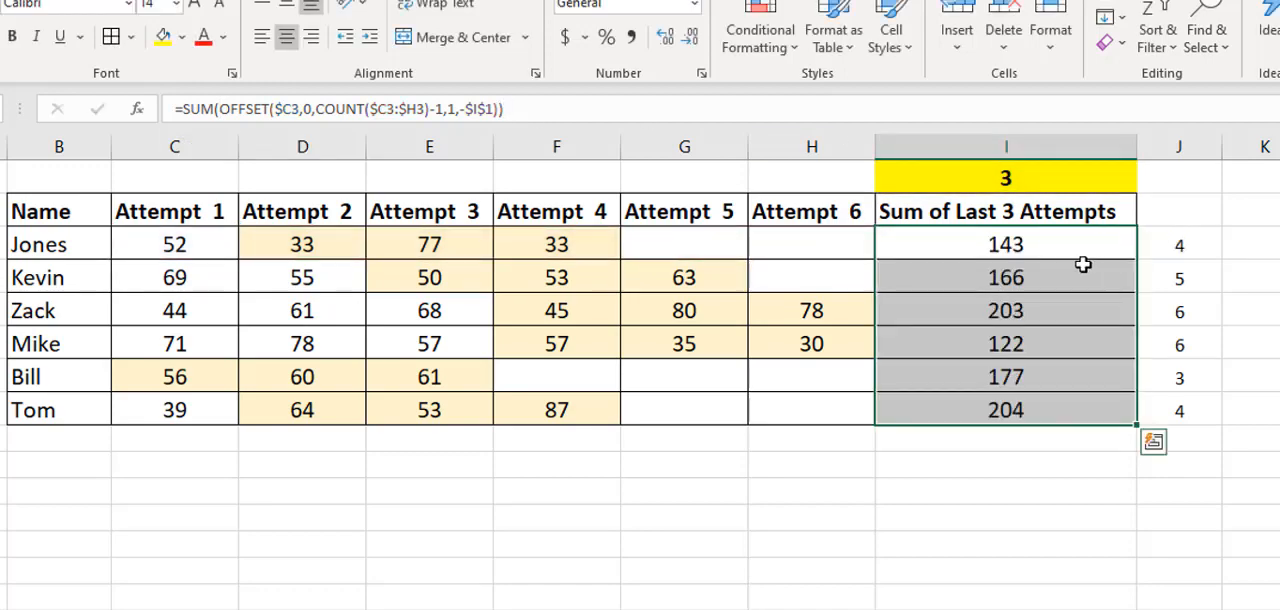
click(428, 244)
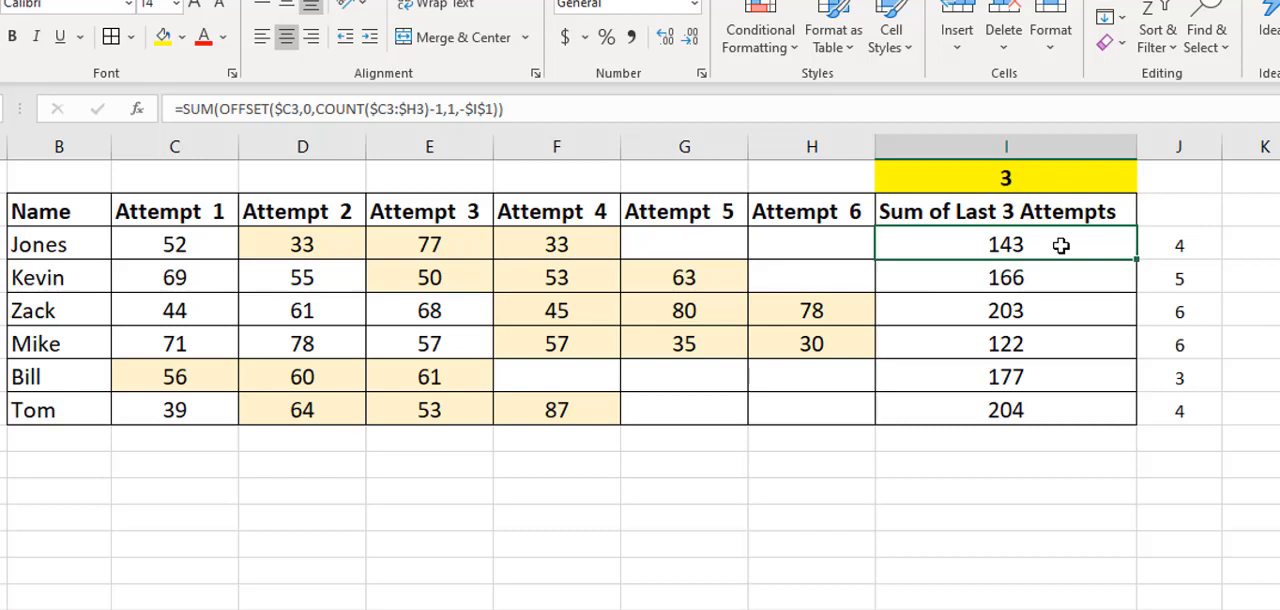
click(1004, 176)
text(2)
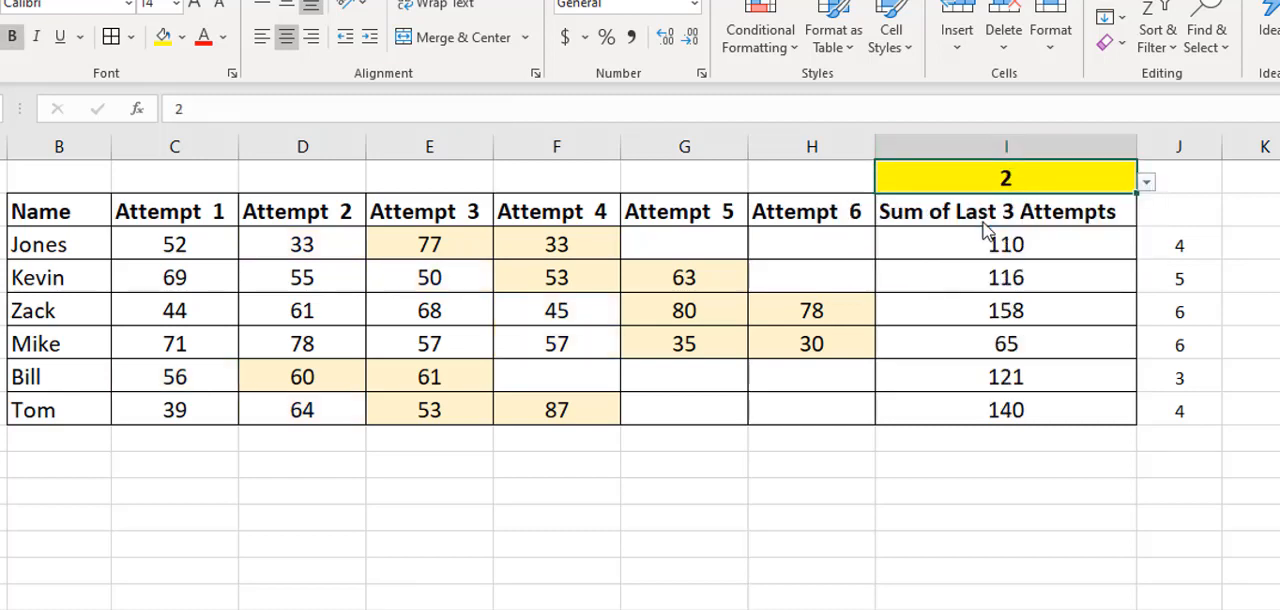
mouse_move(712, 304)
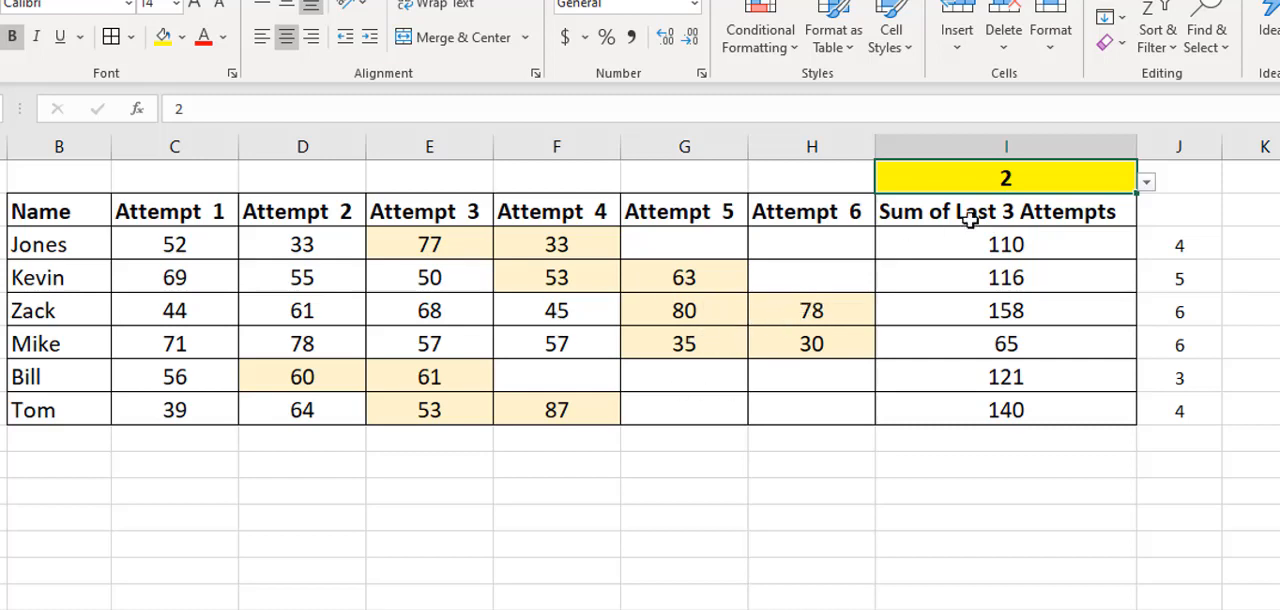
Try other attempt counts from the I1 dropdown and leave it at 5, checking Jones's total.
click(1144, 180)
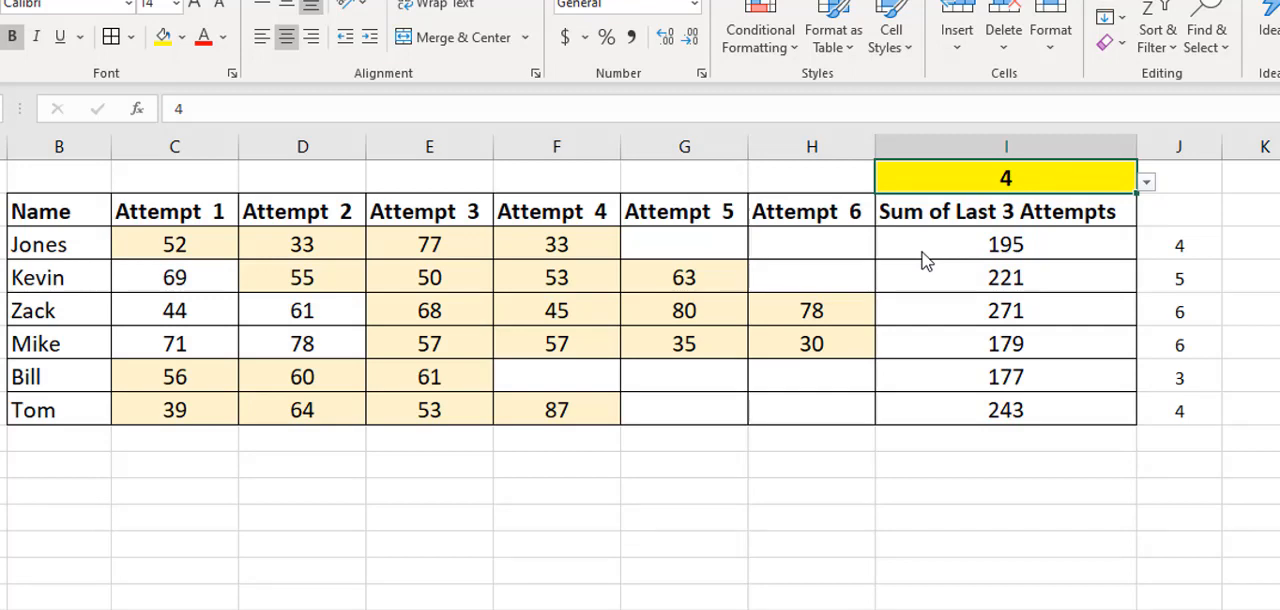
click(1004, 244)
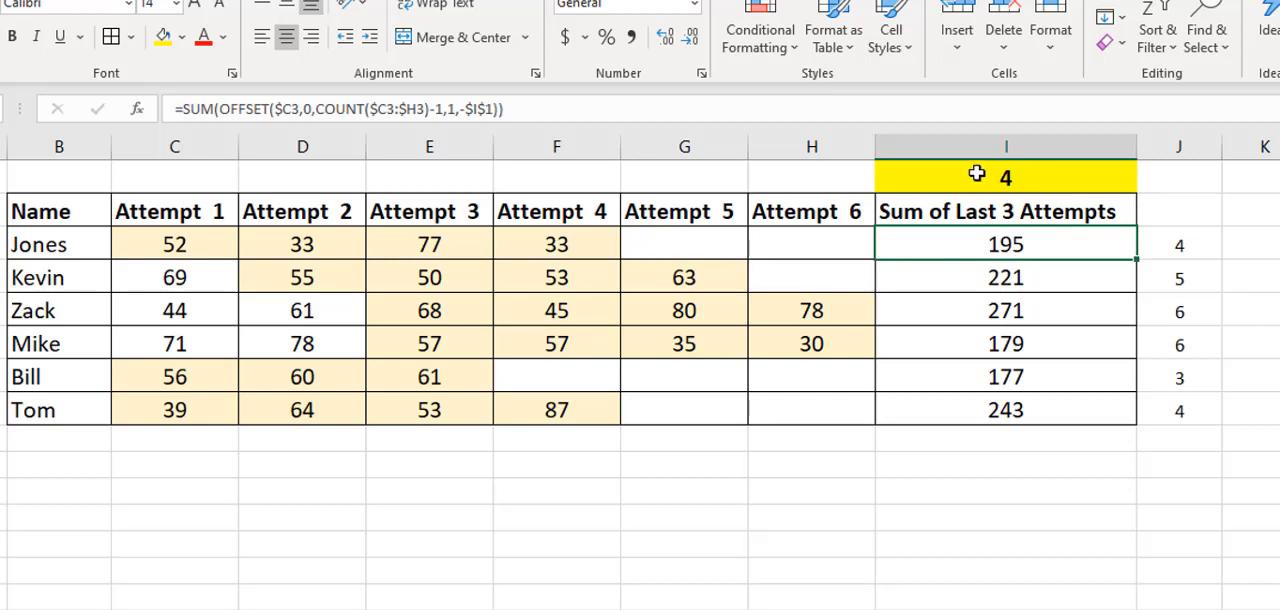
mouse_move(312, 204)
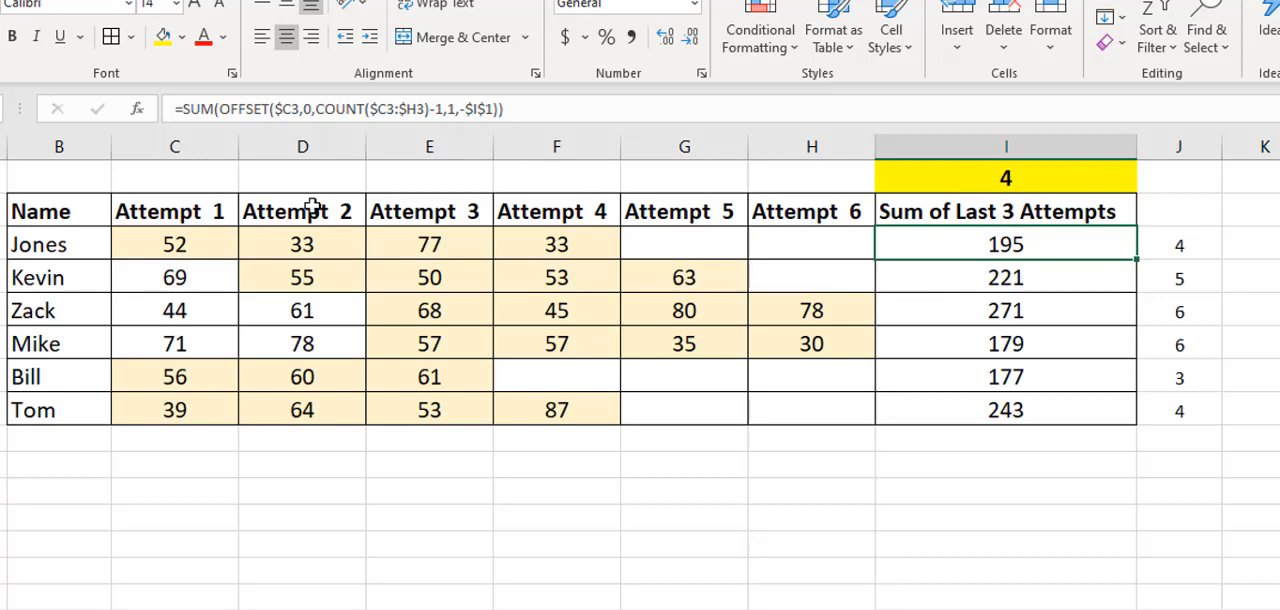
mouse_move(174, 244)
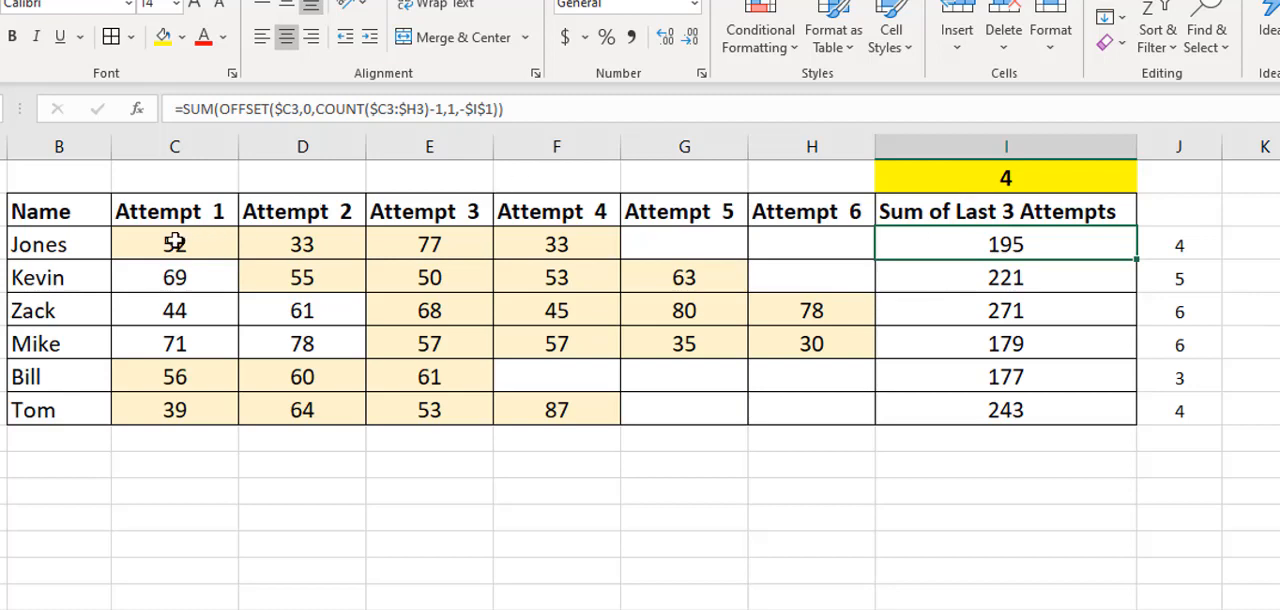
mouse_move(1044, 188)
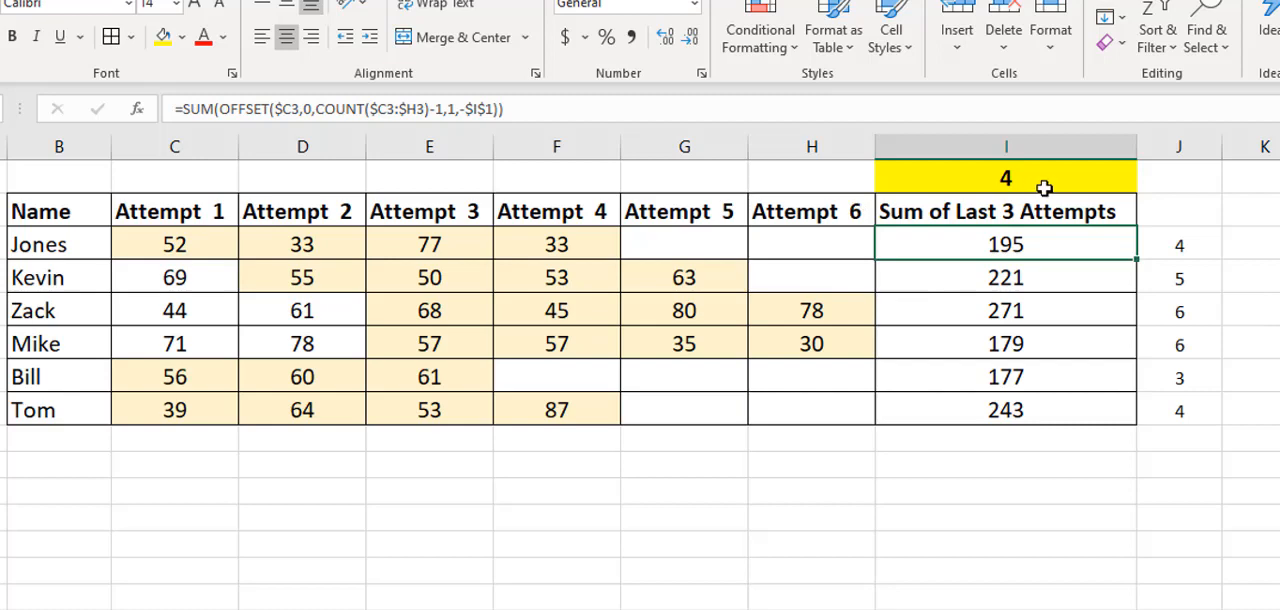
click(1144, 180)
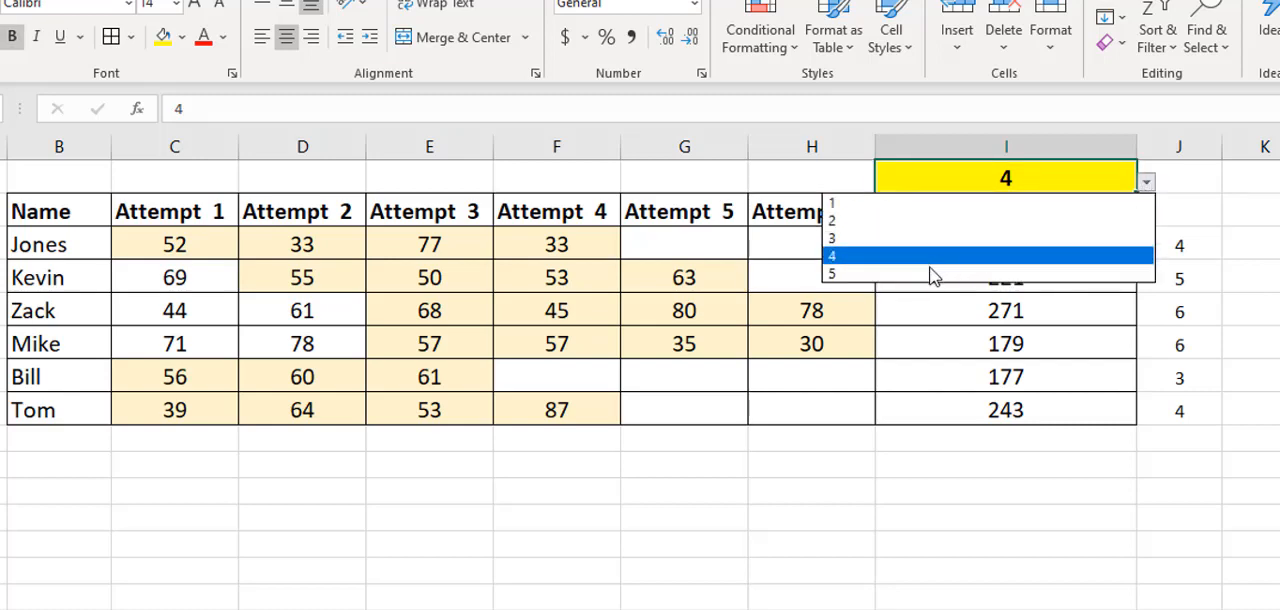
click(832, 272)
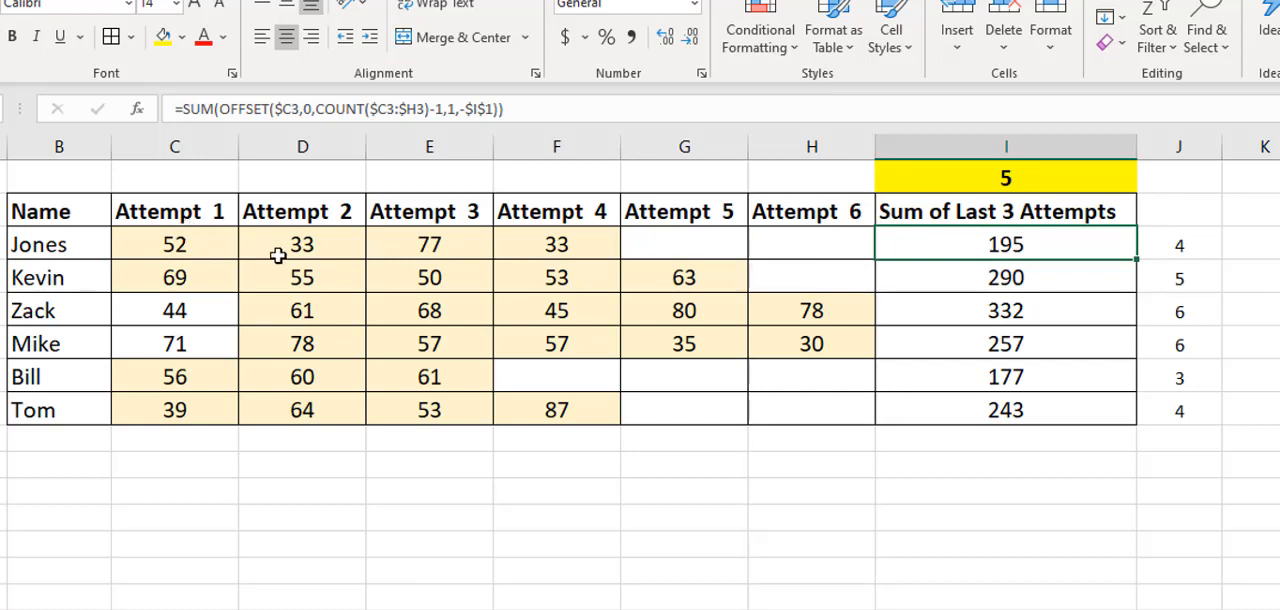
mouse_move(564, 244)
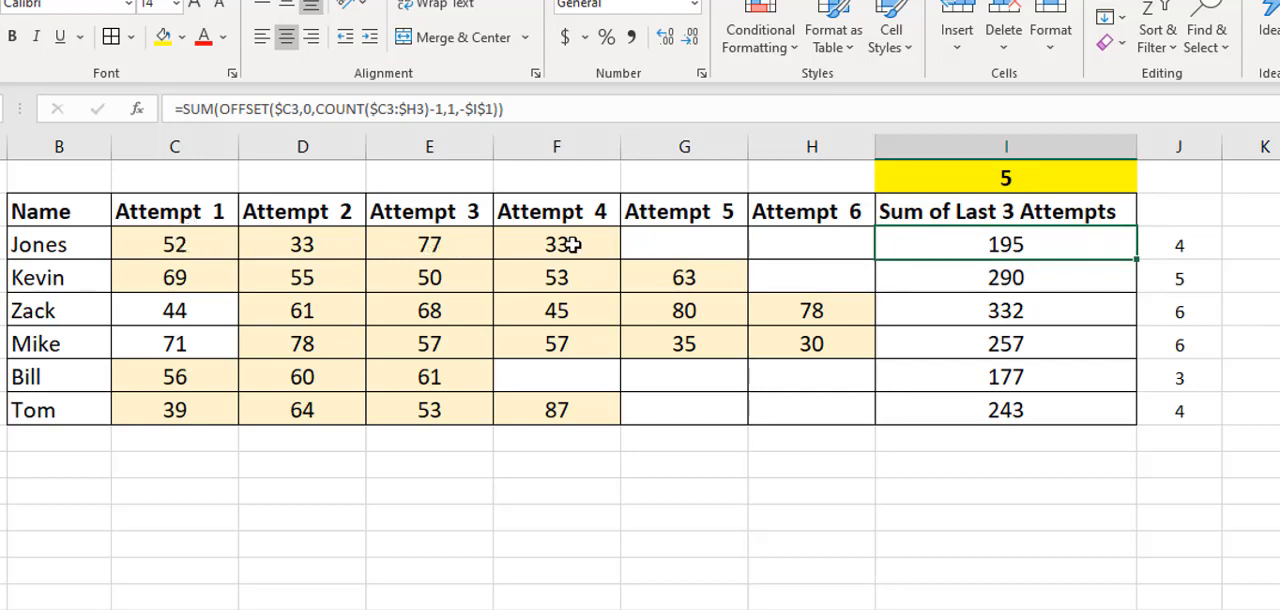
click(1004, 178)
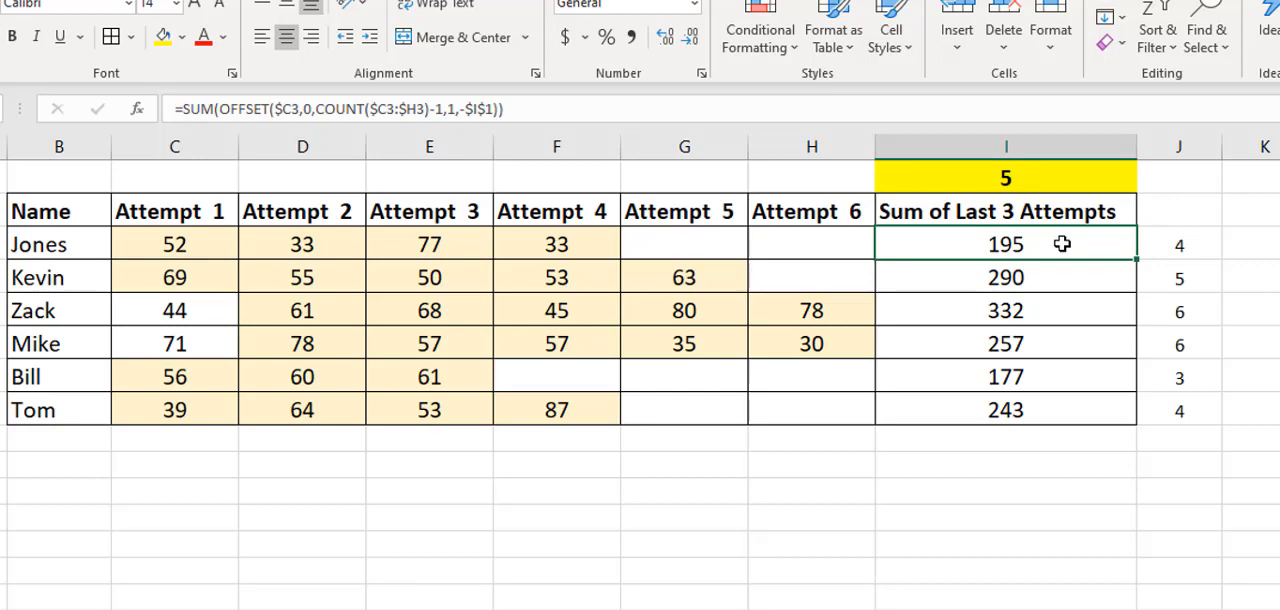
mouse_move(964, 264)
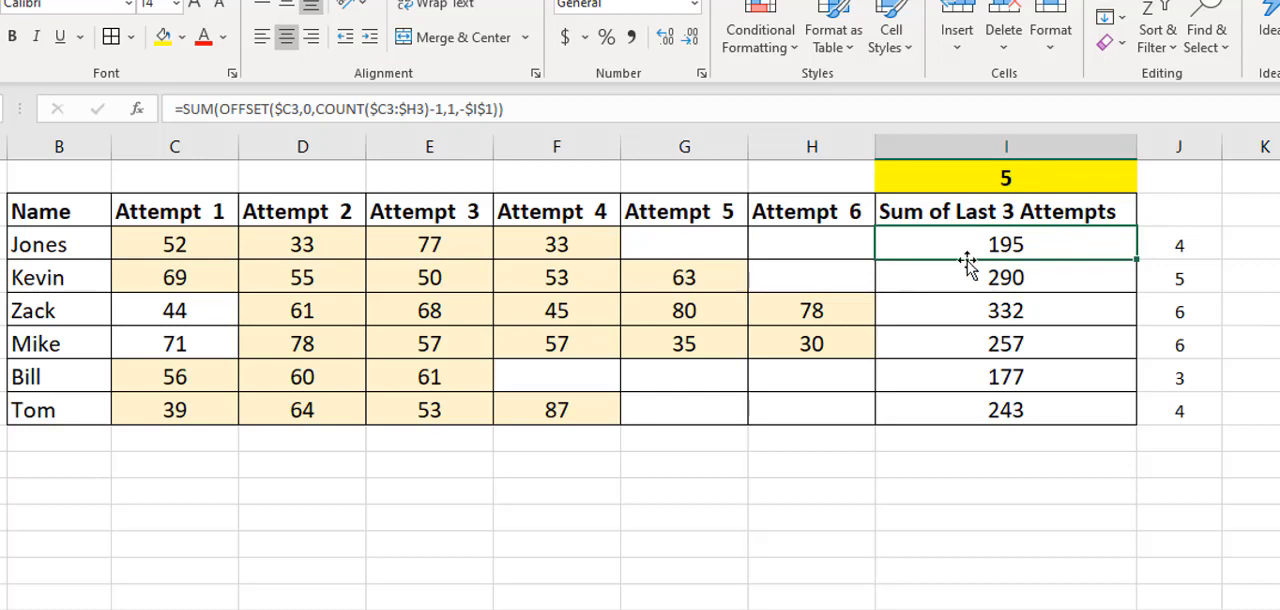
Set the attempt count in I1 back to 3 so column I sums the last 3 attempts.
click(1178, 178)
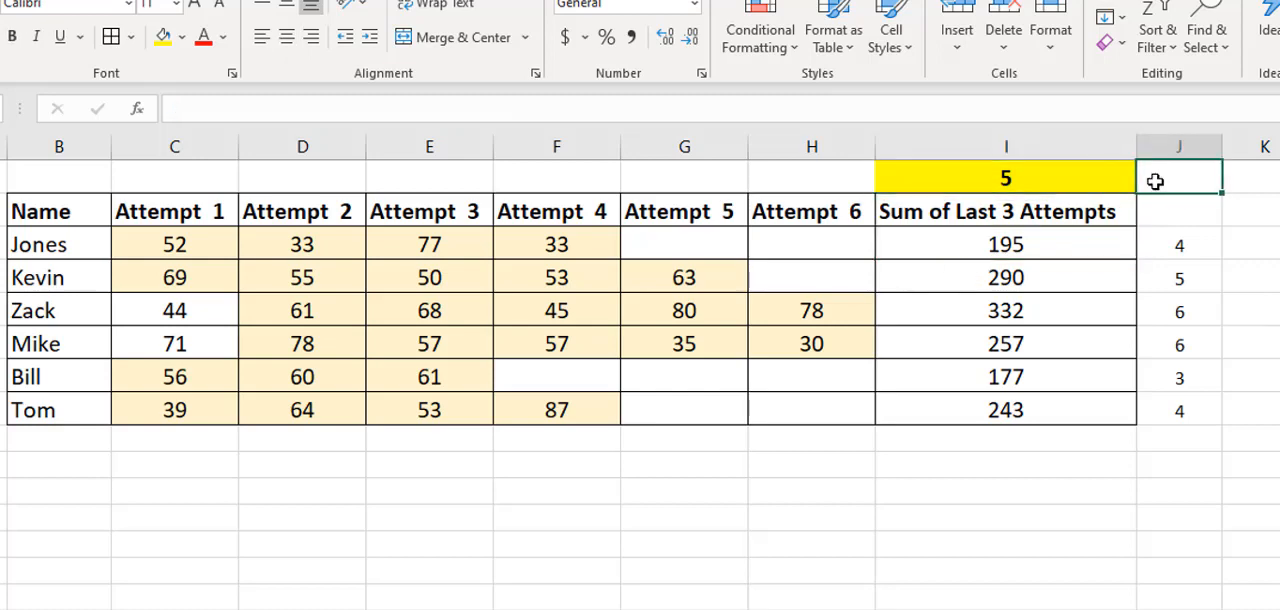
click(1004, 178)
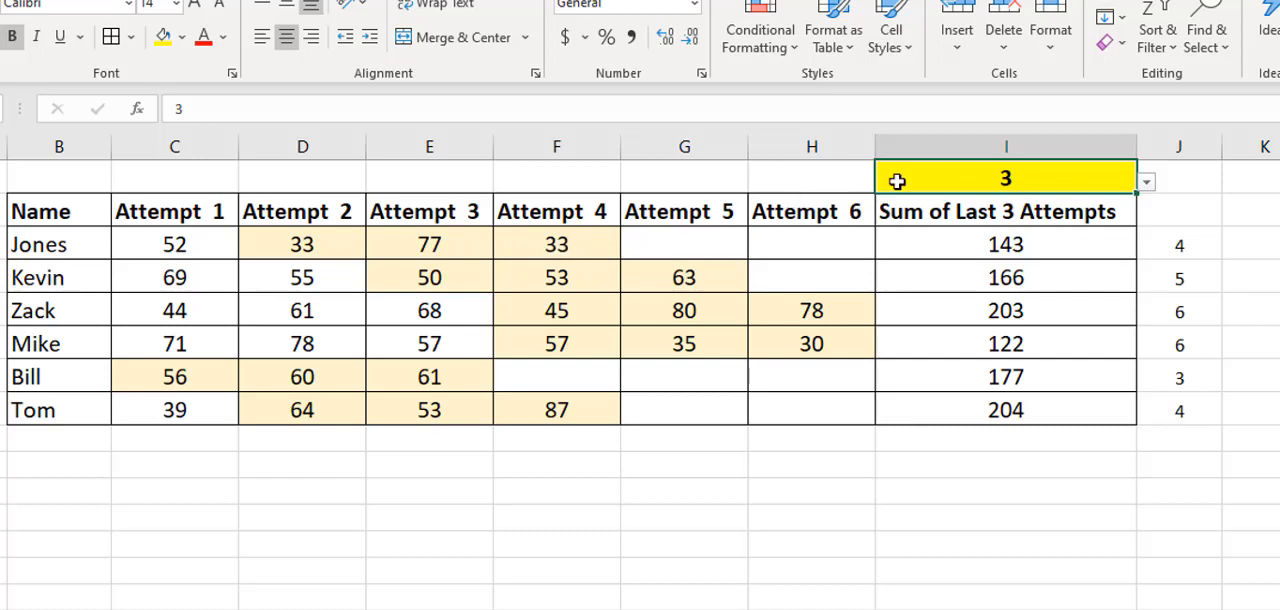
mouse_move(990, 176)
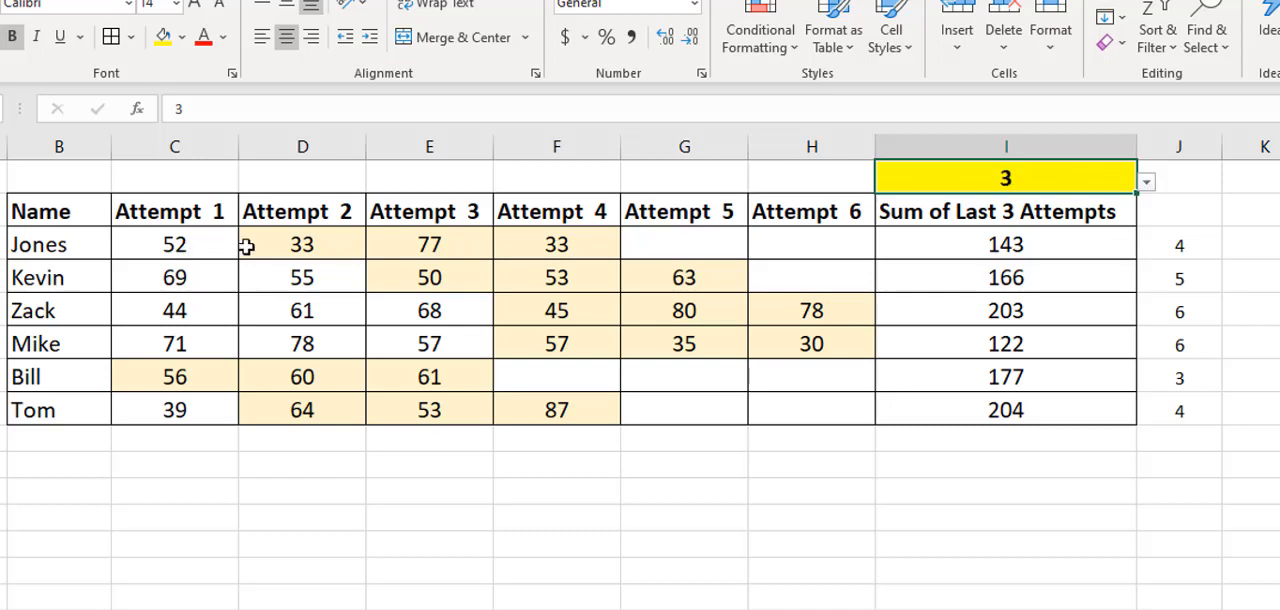
mouse_move(544, 252)
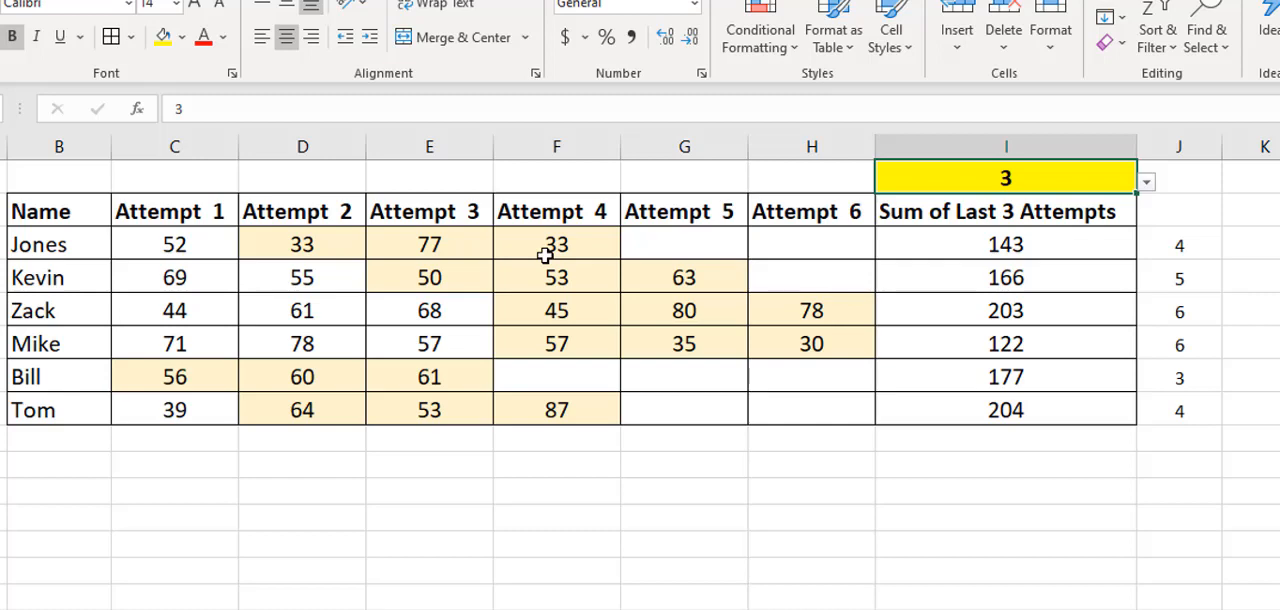
mouse_move(752, 234)
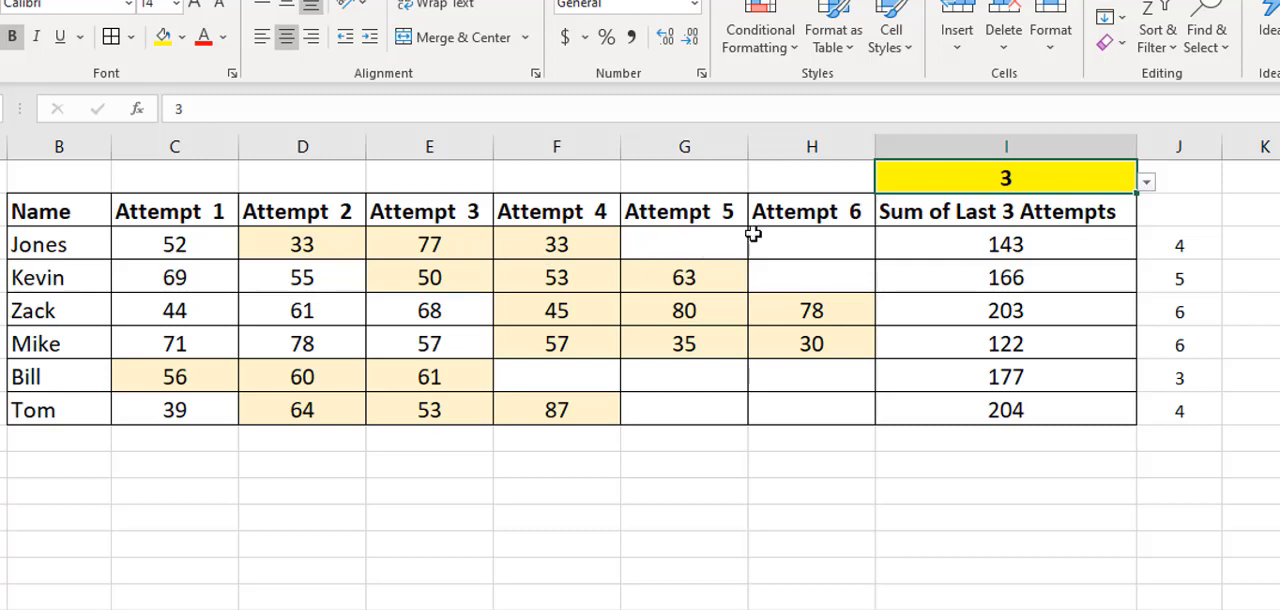